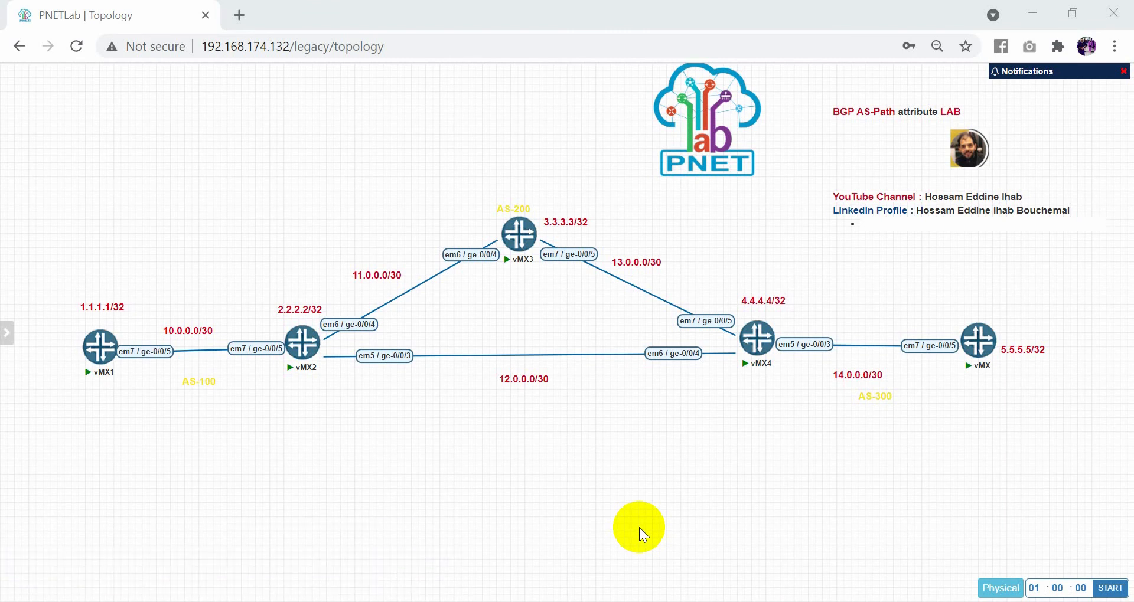
mouse_move(361, 522)
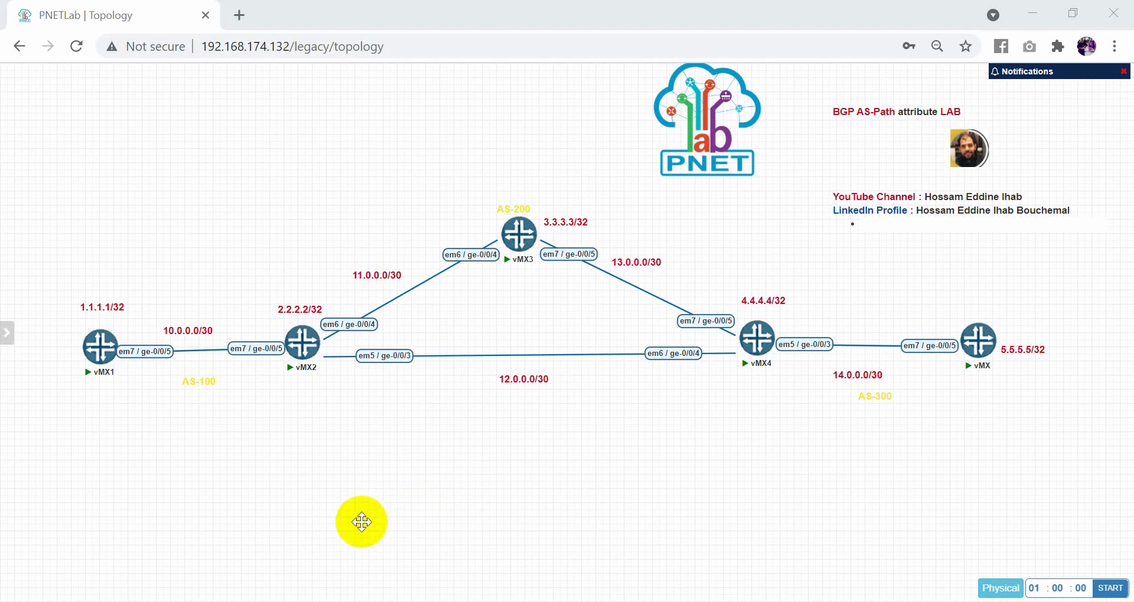
mouse_move(194, 101)
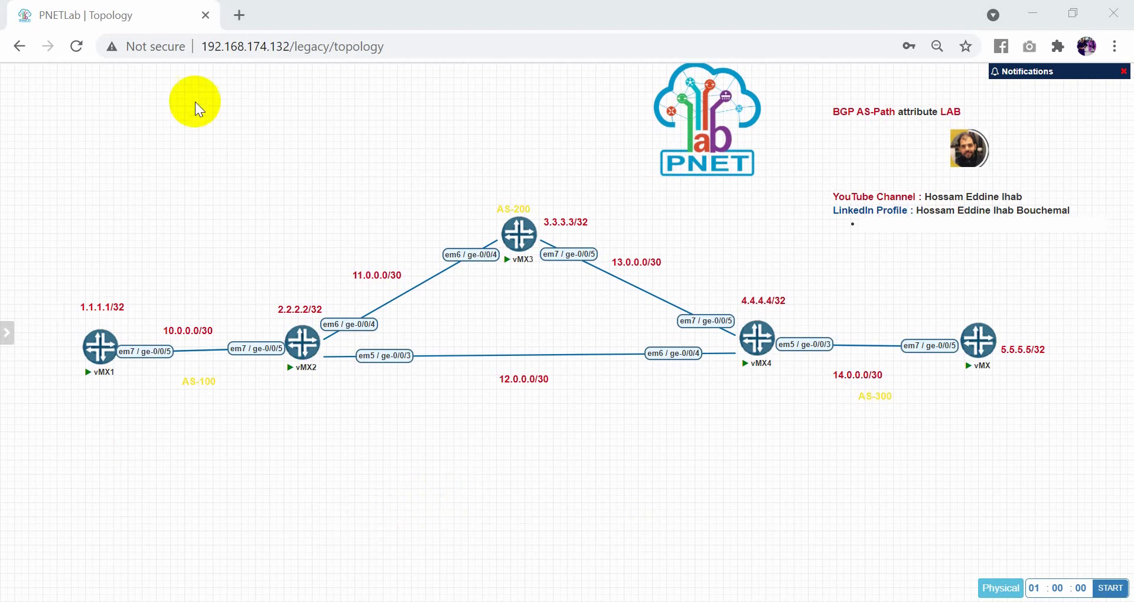
mouse_move(201, 405)
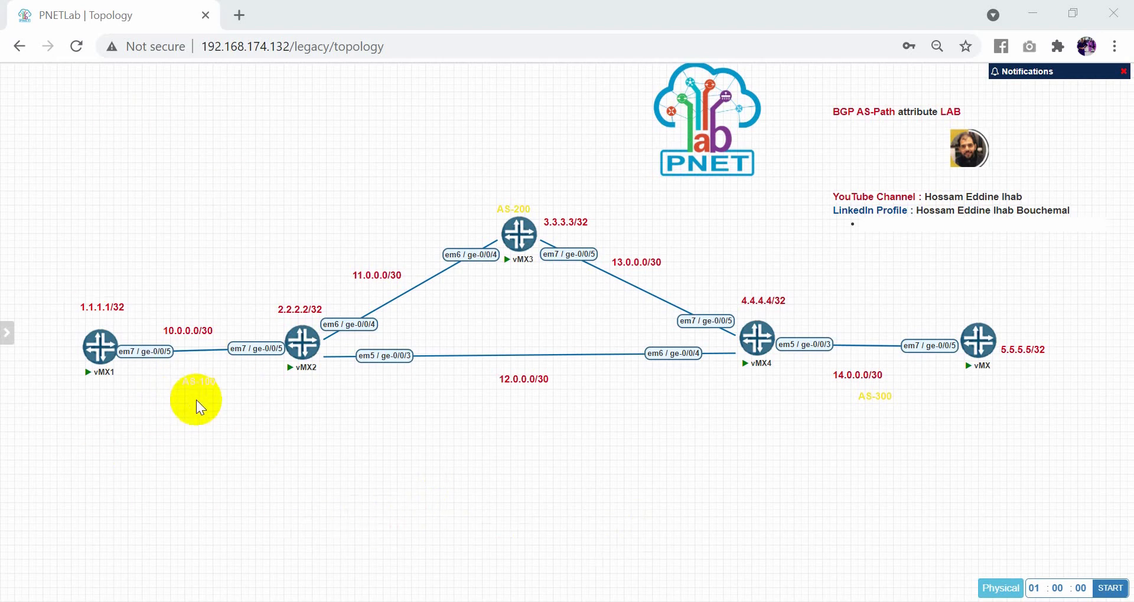
mouse_move(523, 326)
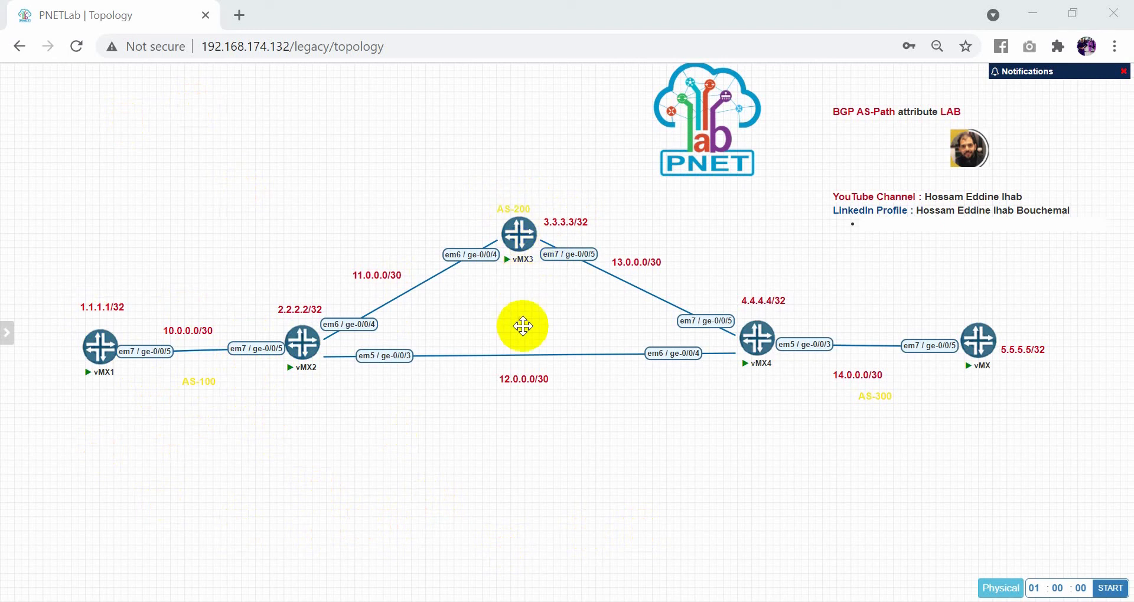
mouse_move(884, 381)
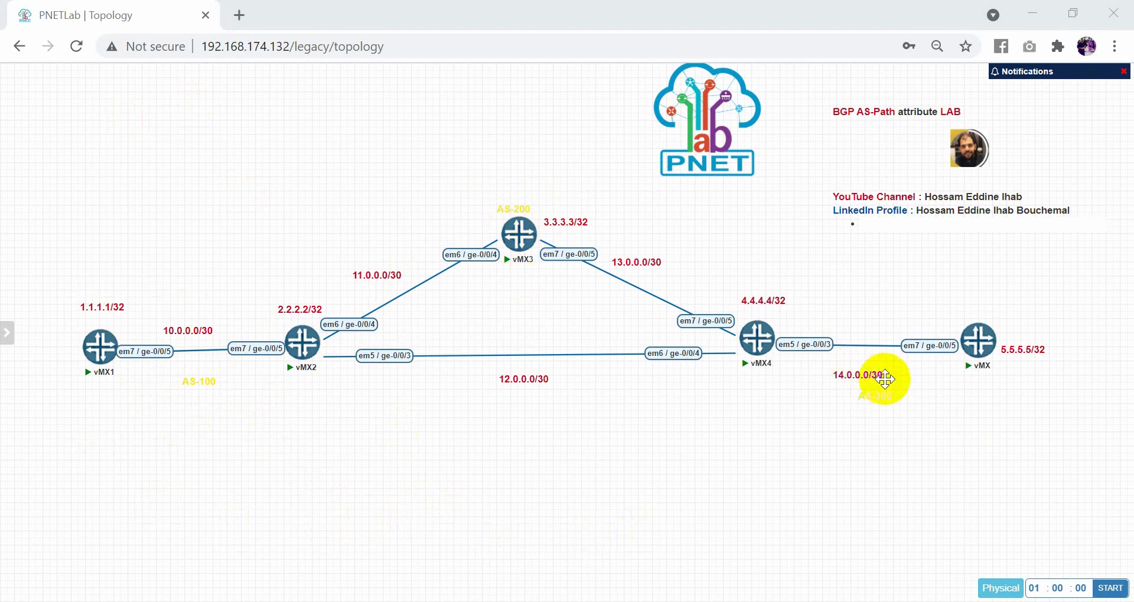
mouse_move(430, 414)
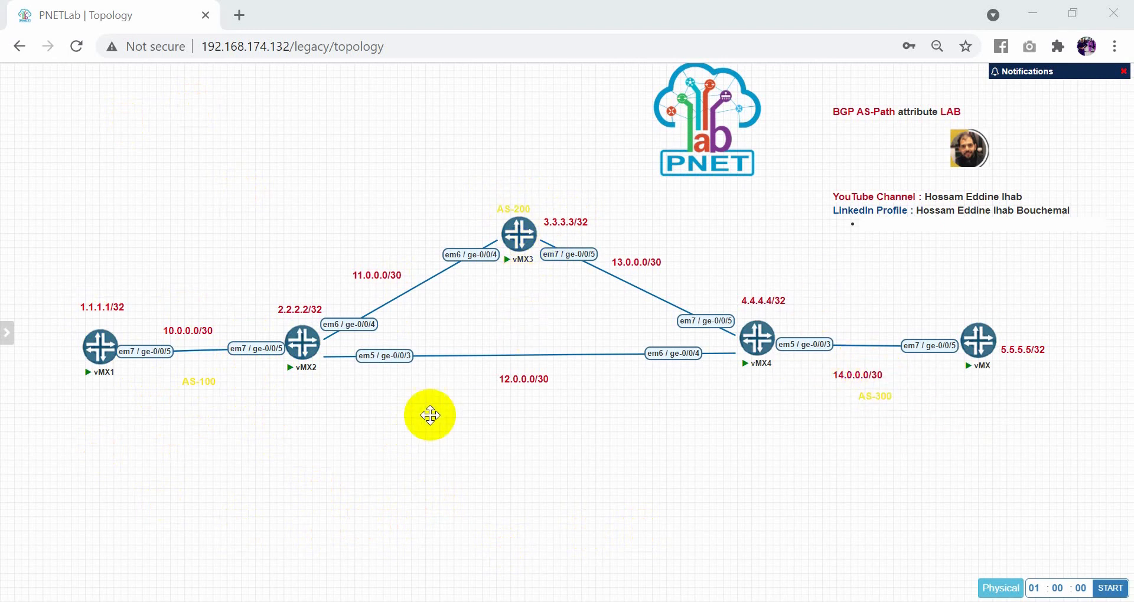
mouse_move(480, 446)
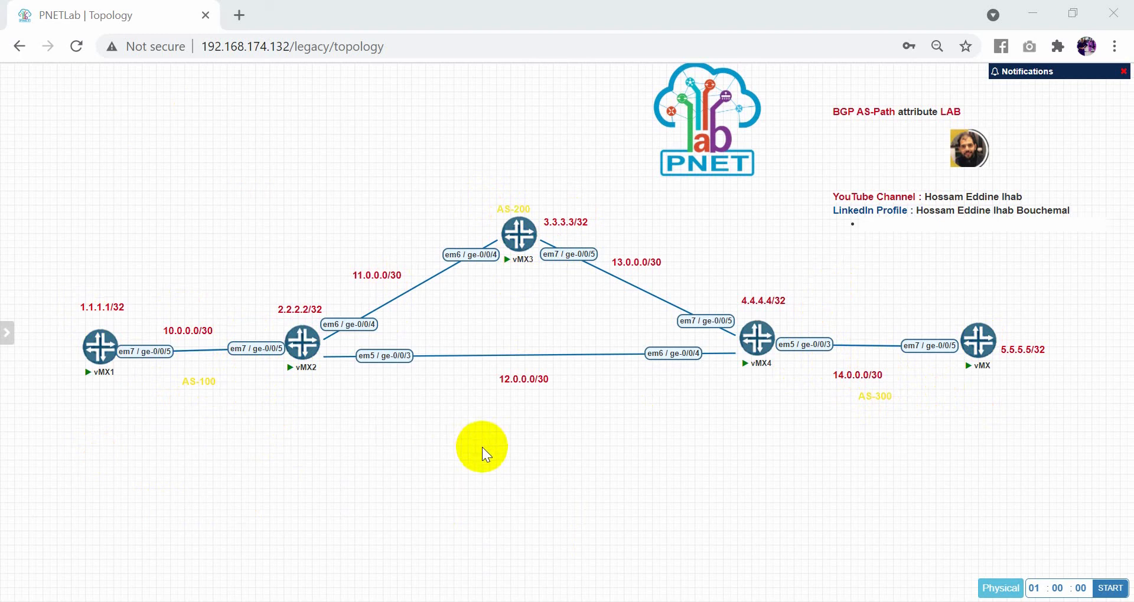
mouse_move(226, 423)
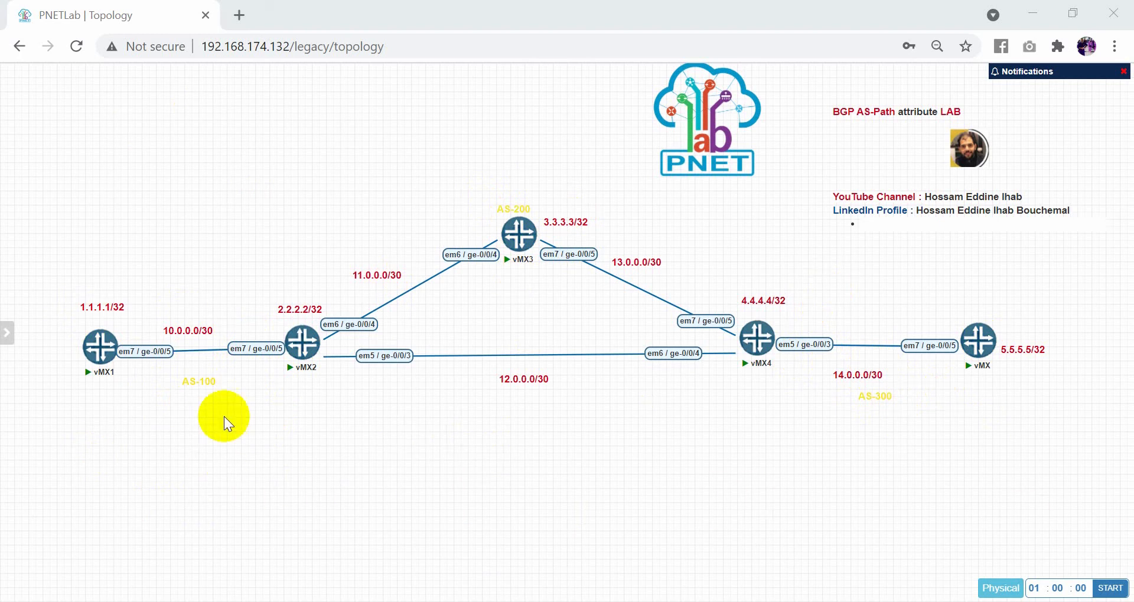
mouse_move(201, 481)
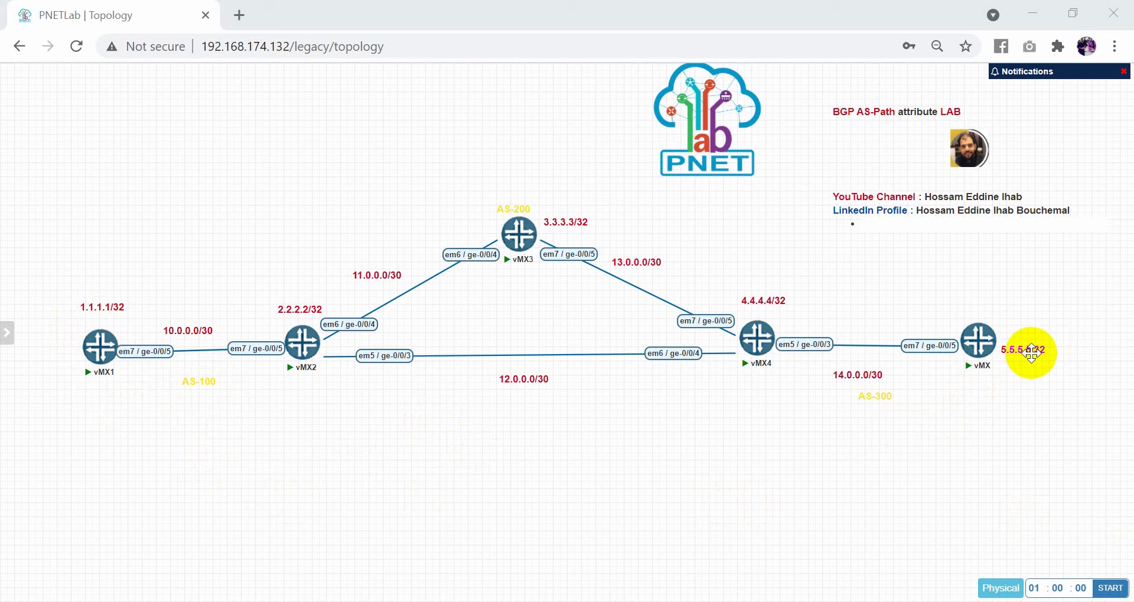
mouse_move(288, 378)
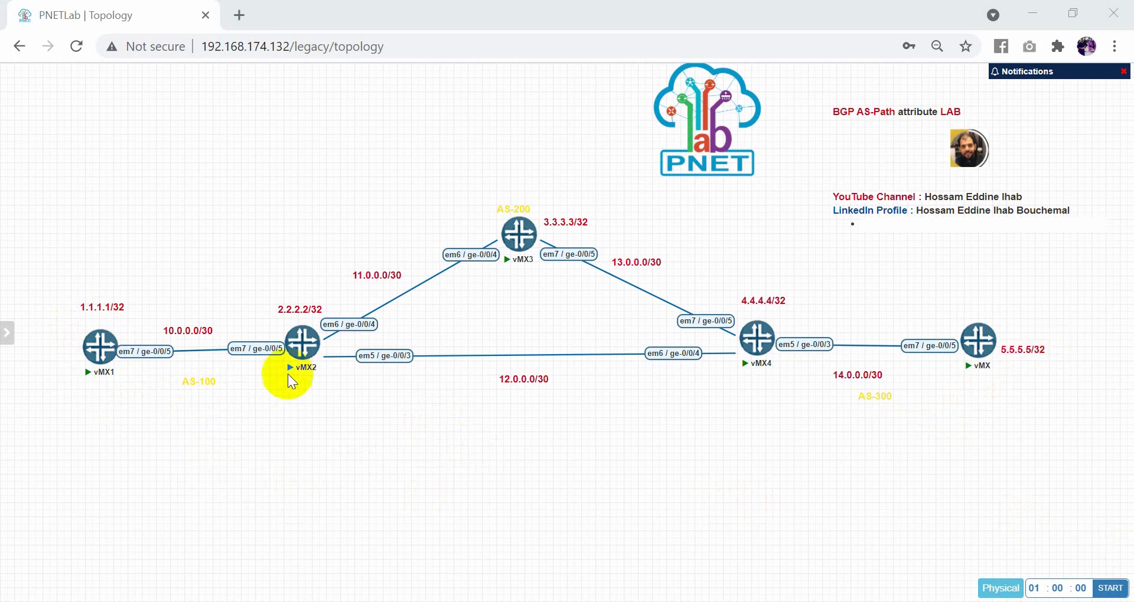
mouse_move(260, 370)
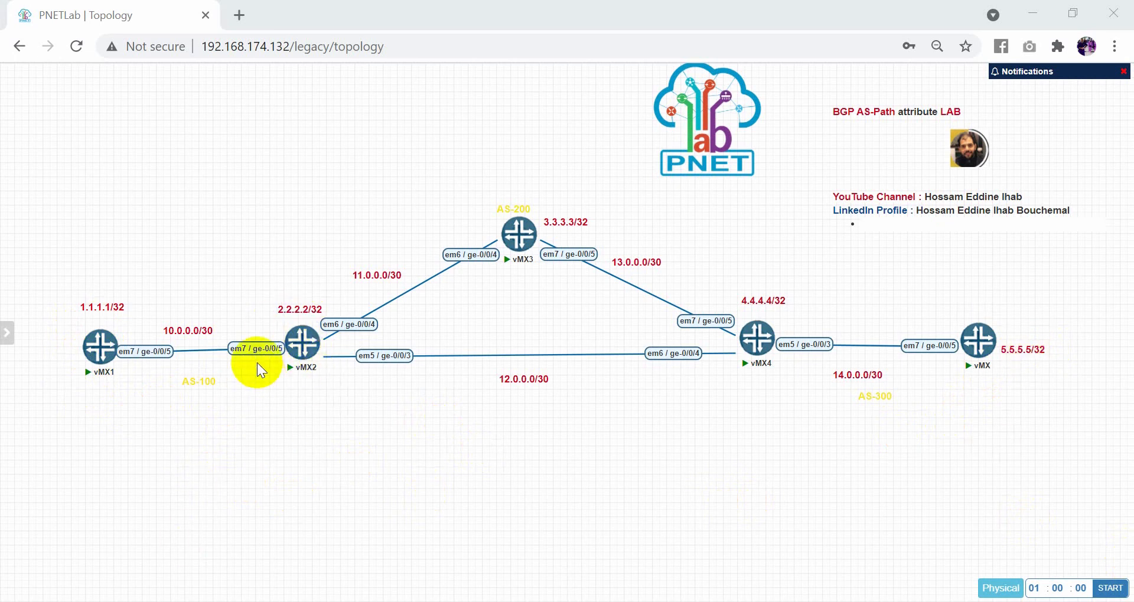
mouse_move(293, 419)
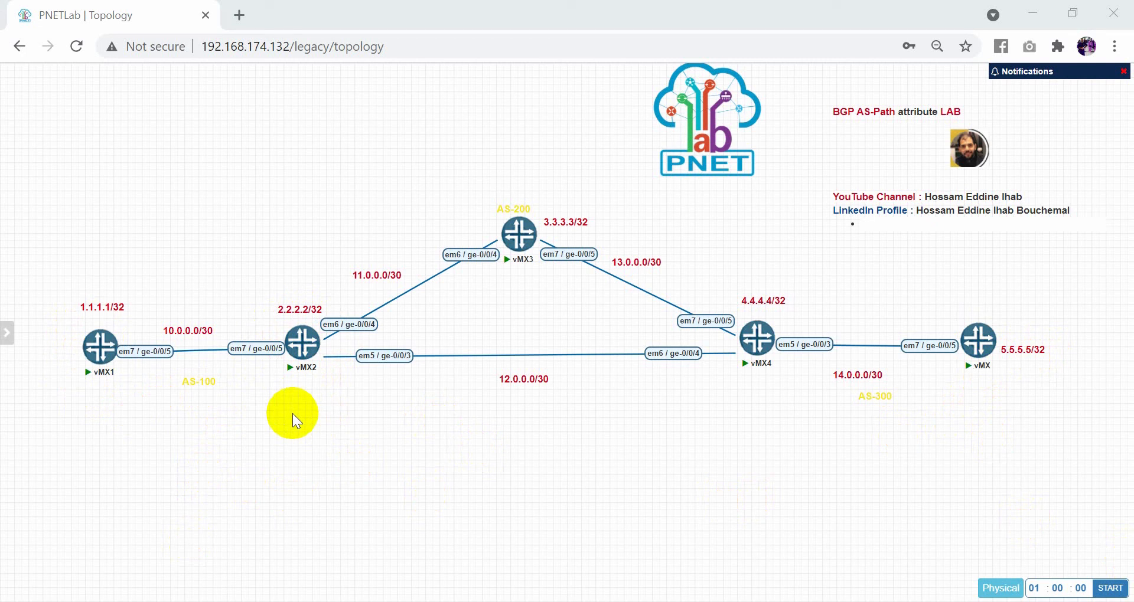
mouse_move(900, 368)
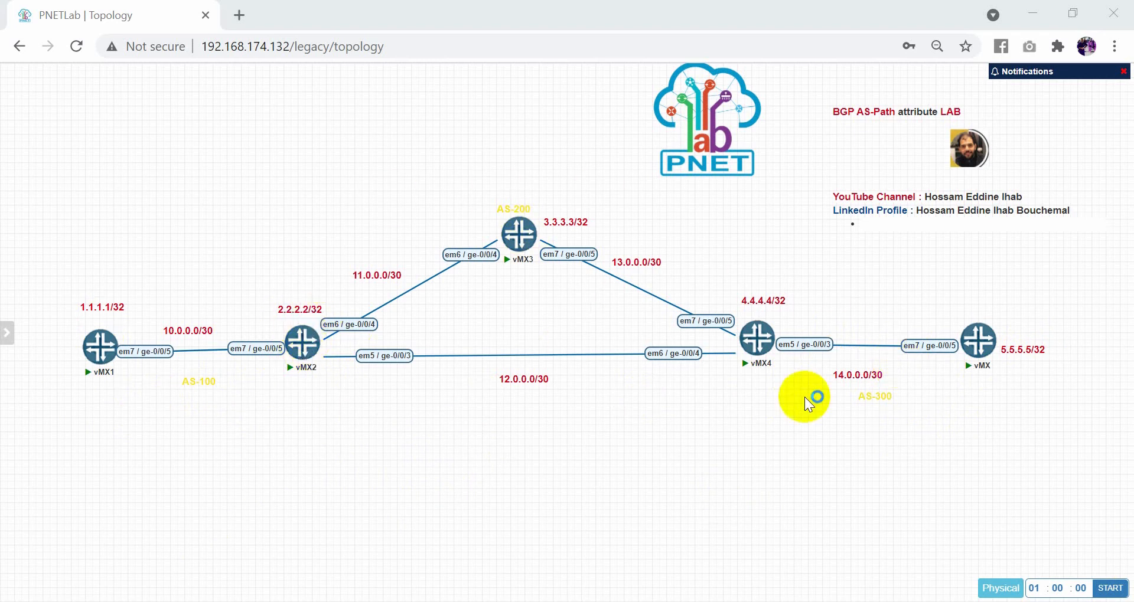
mouse_move(569, 275)
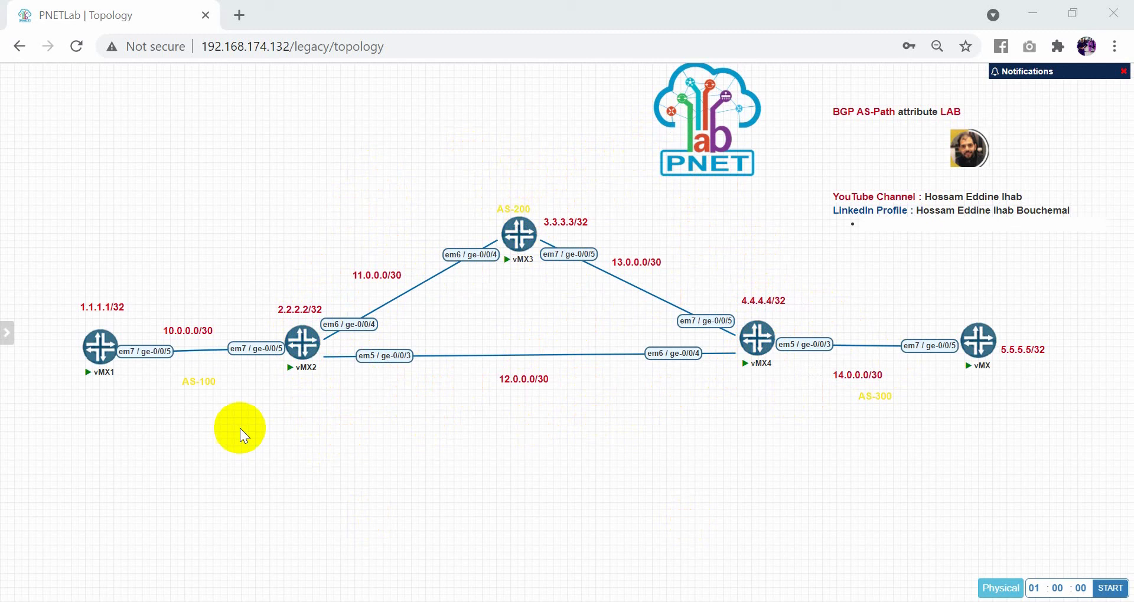
mouse_move(693, 456)
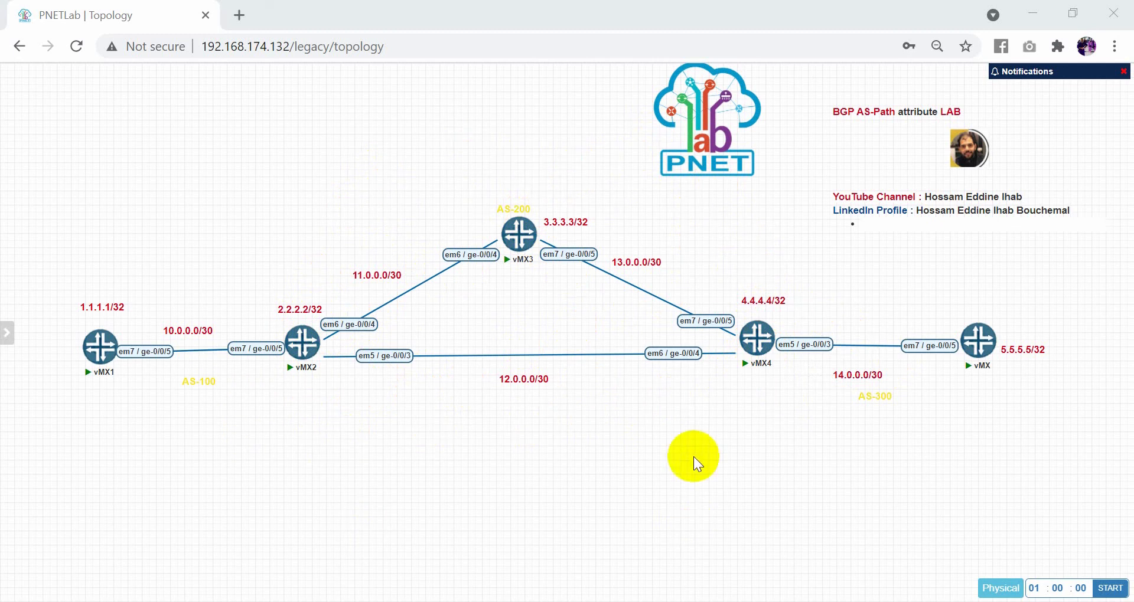
mouse_move(511, 402)
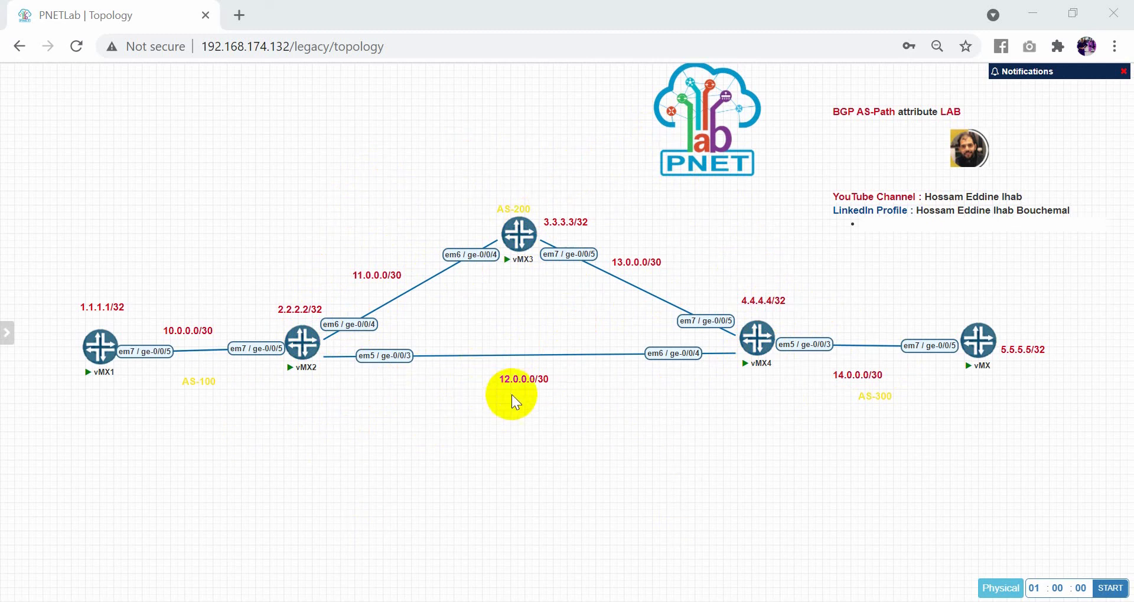
mouse_move(347, 359)
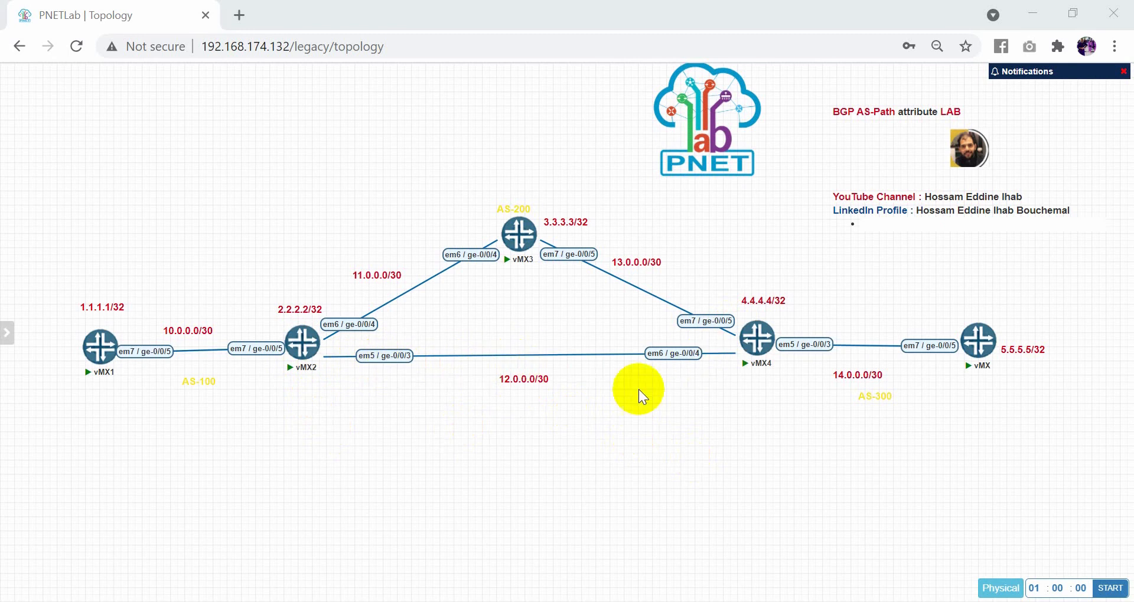
Launch a vMX1 console via the external terminal client, then dismiss it back to the topology
click(100, 346)
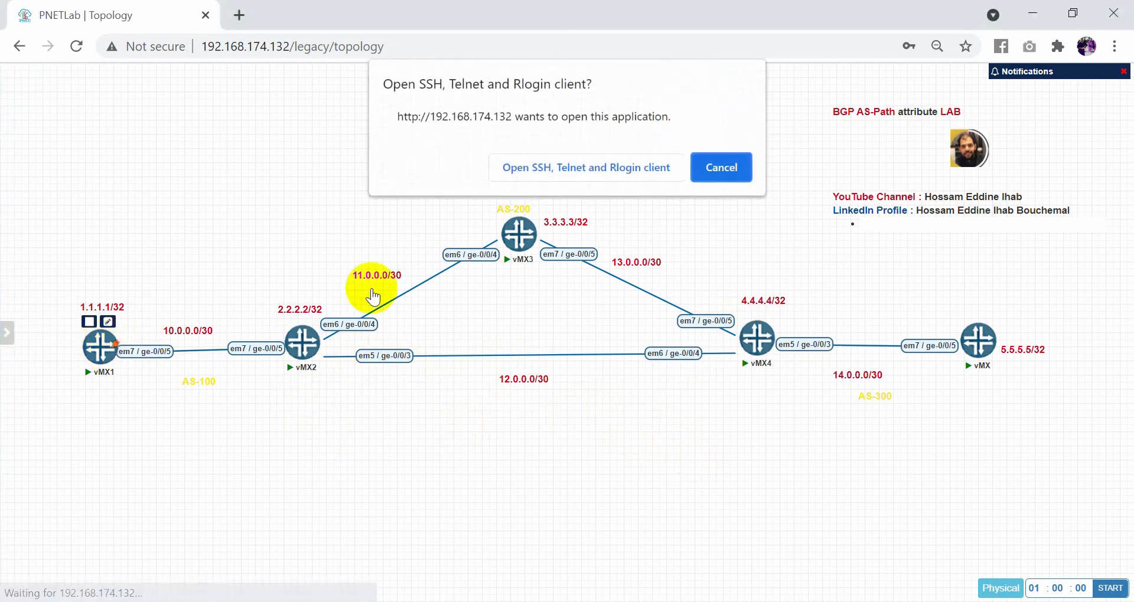
click(586, 166)
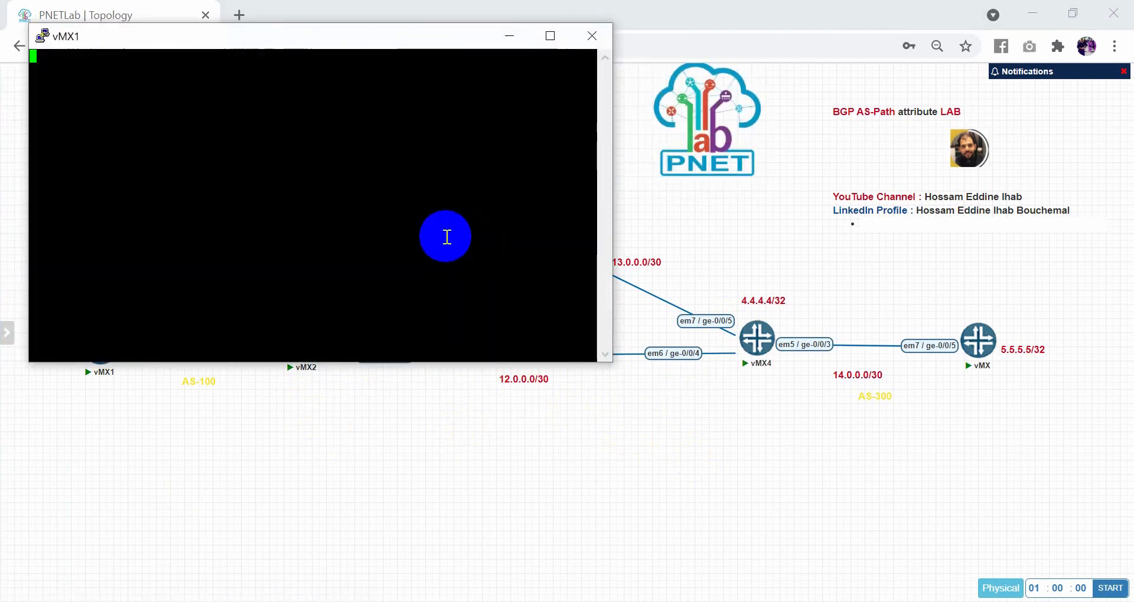
click(592, 36)
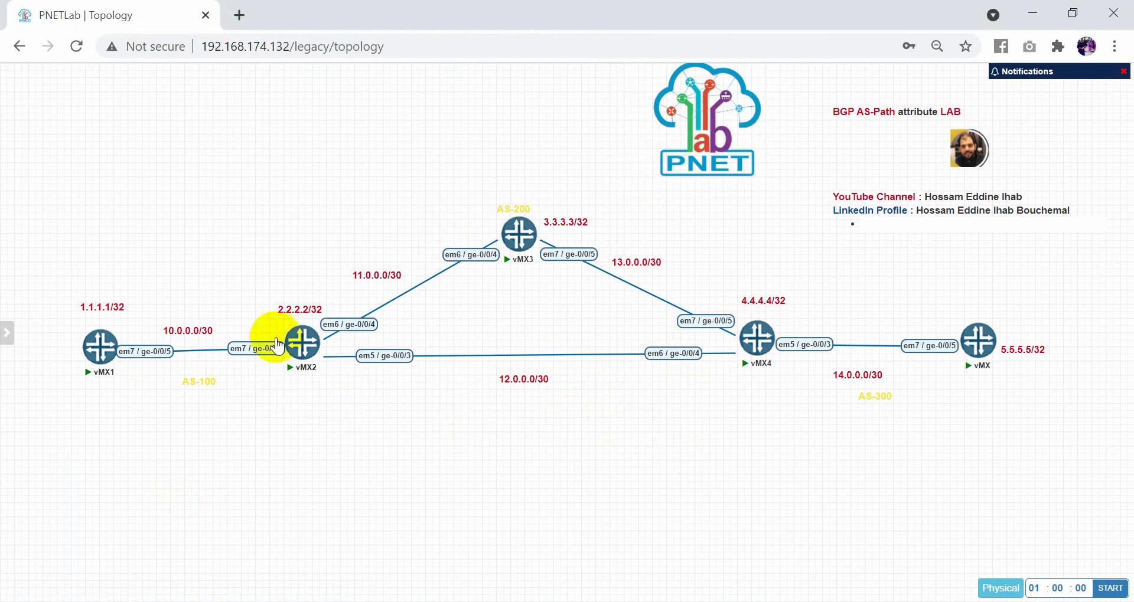
mouse_move(232, 391)
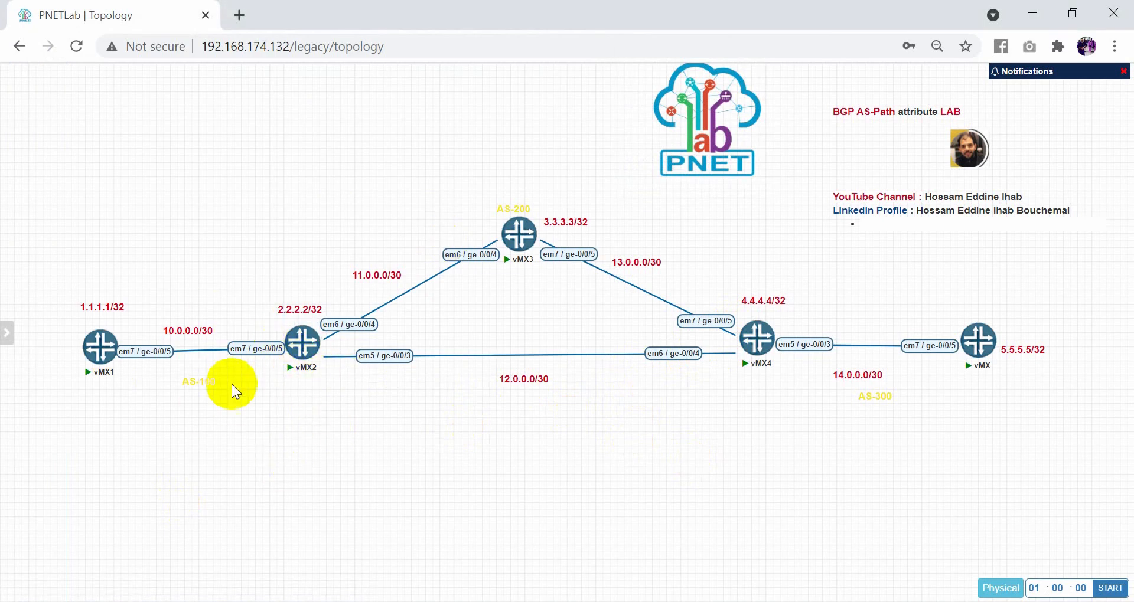
mouse_move(540, 220)
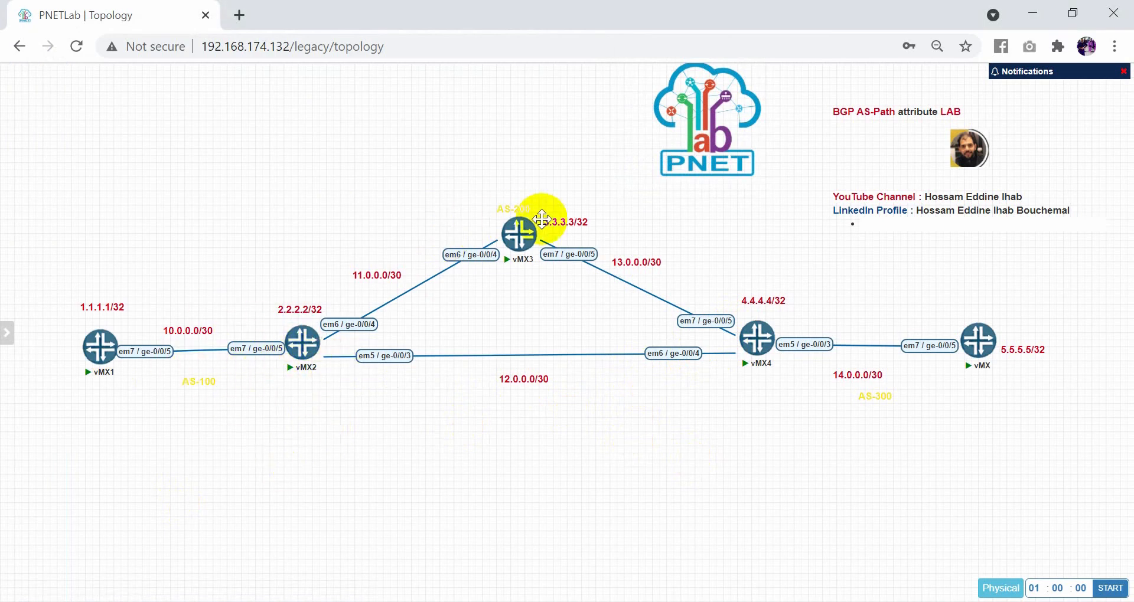
mouse_move(282, 271)
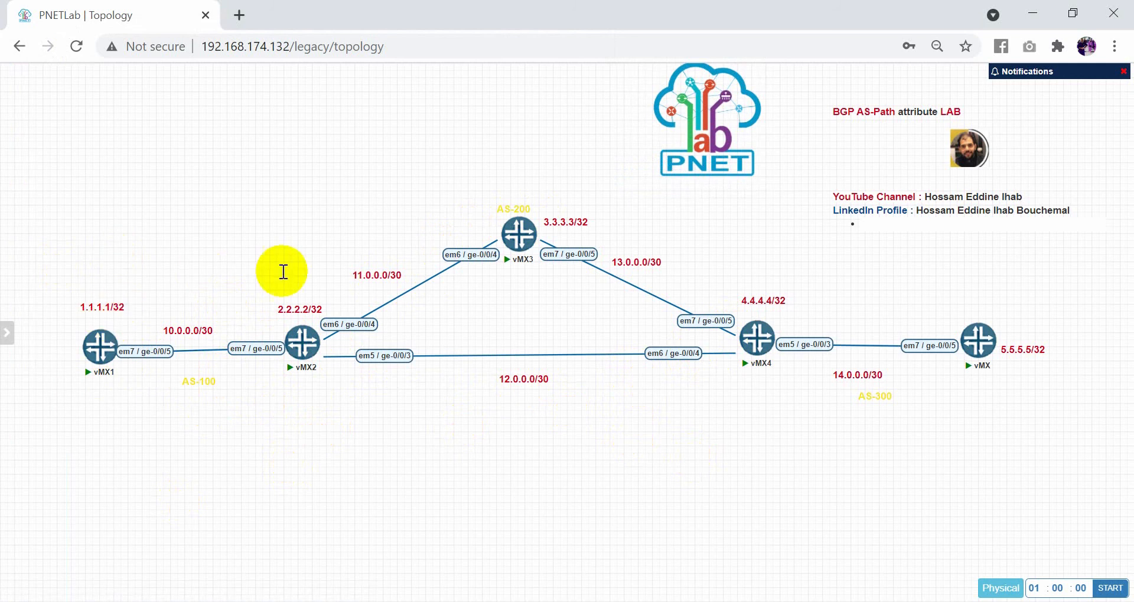
mouse_move(417, 483)
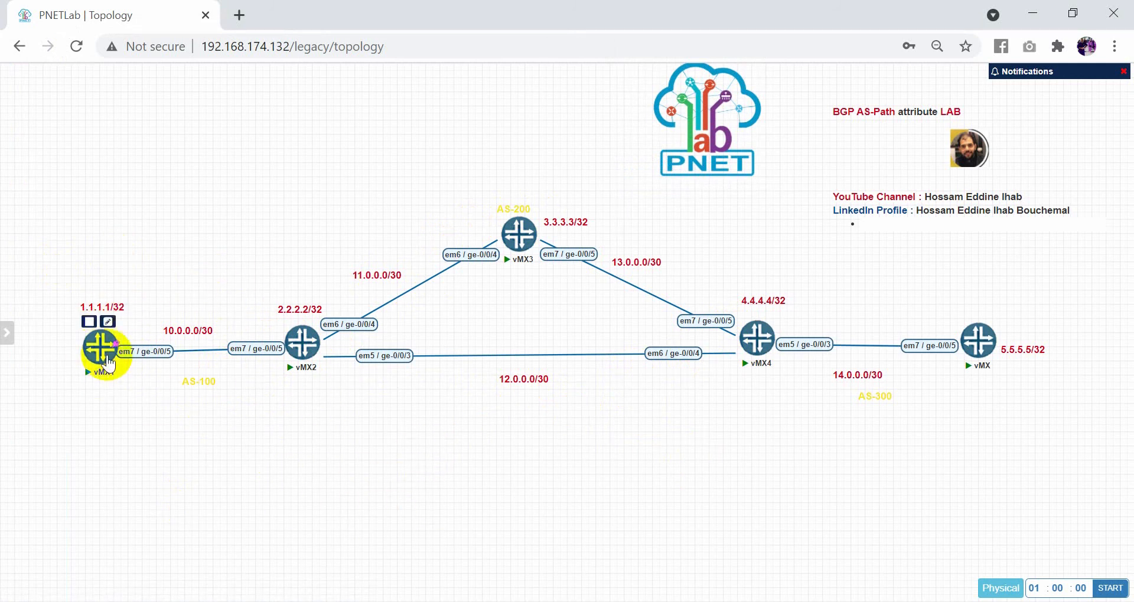
mouse_move(105, 358)
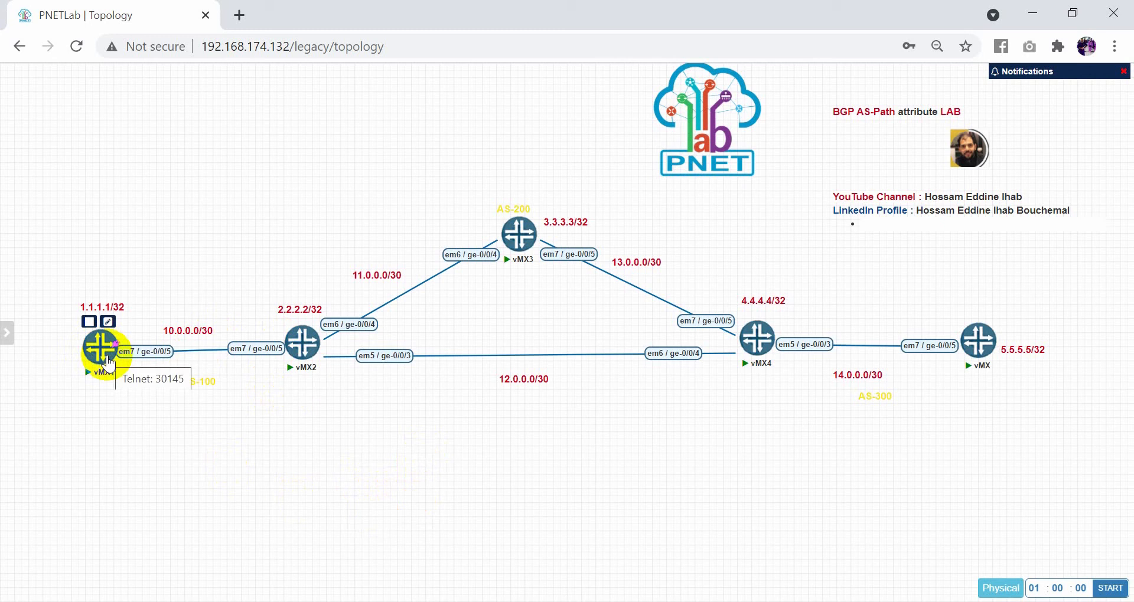
On vMX1, look up route 5.5.5.5/32, seeing AS path 300 via 10.0.0.2
click(101, 350)
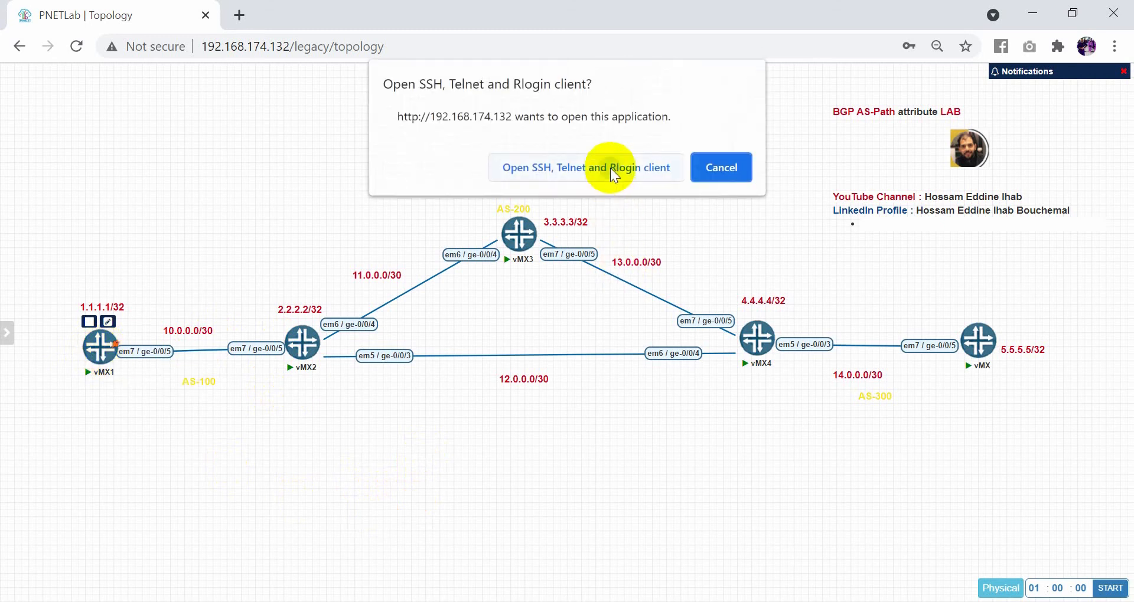
click(586, 167)
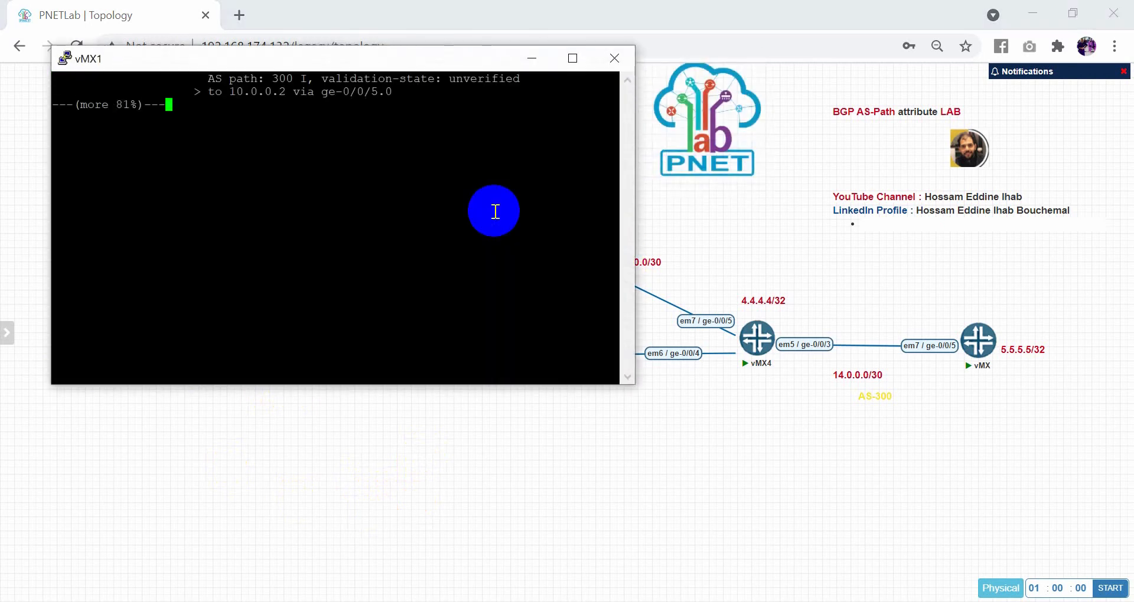
key(space)
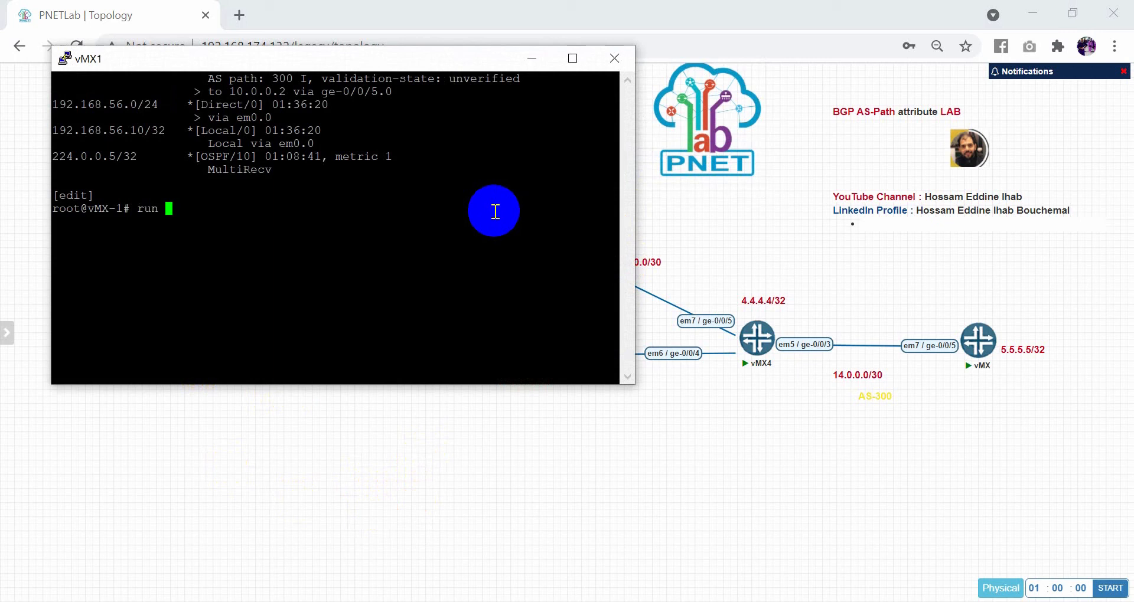
text(show route 5)
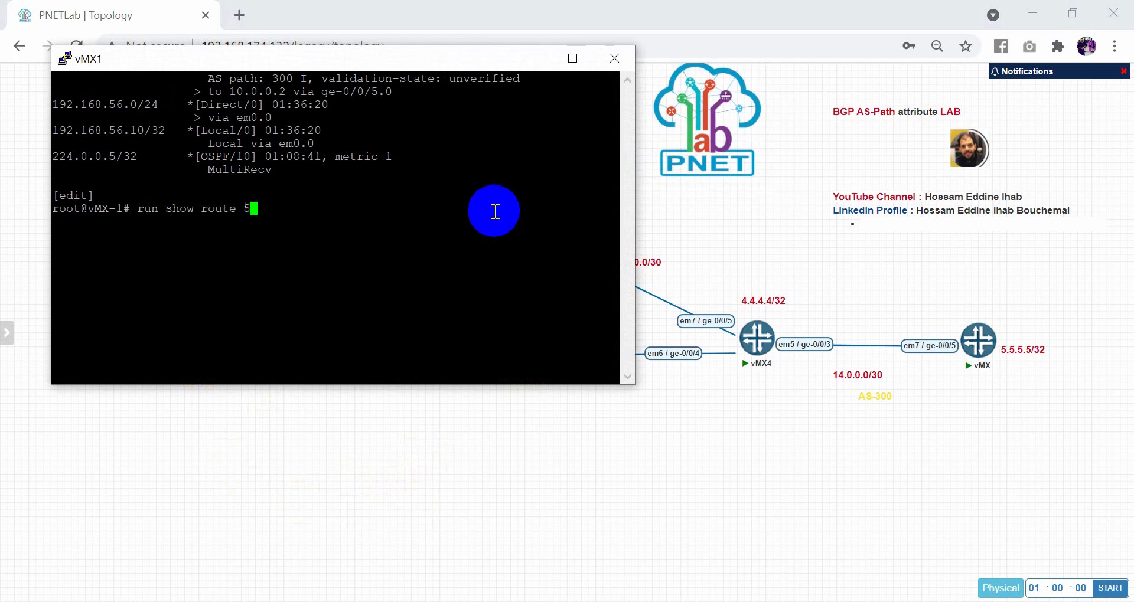
key(Return)
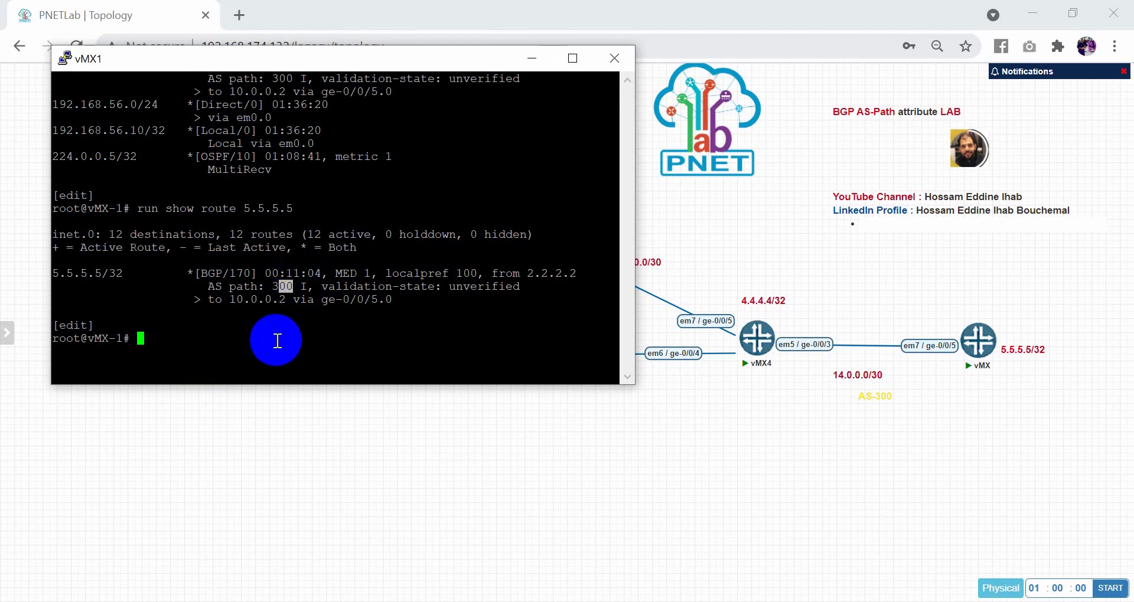
click(614, 58)
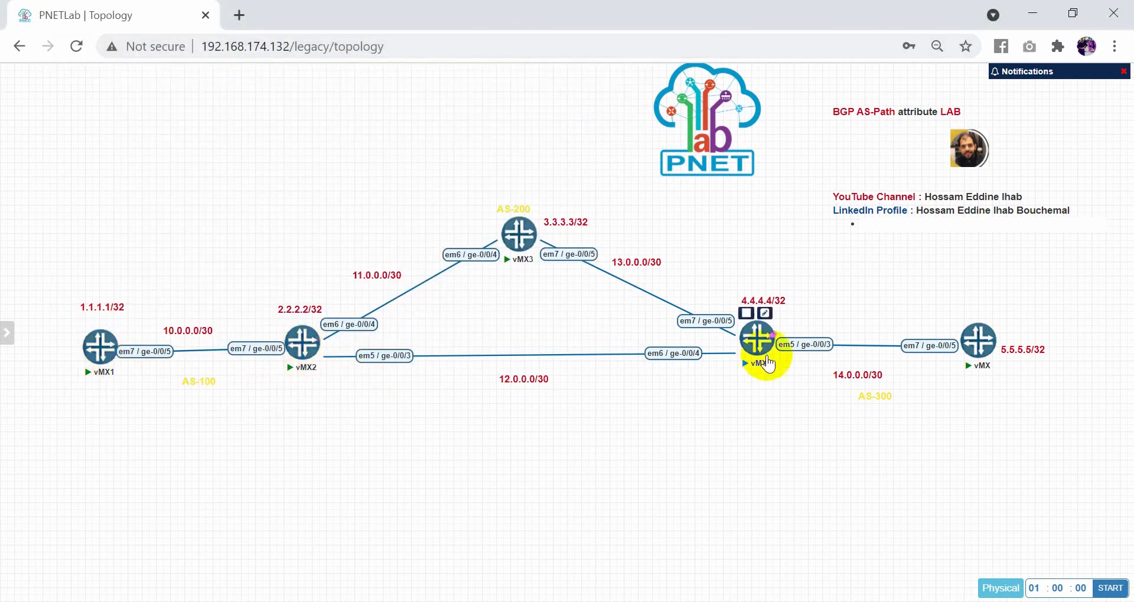
mouse_move(539, 498)
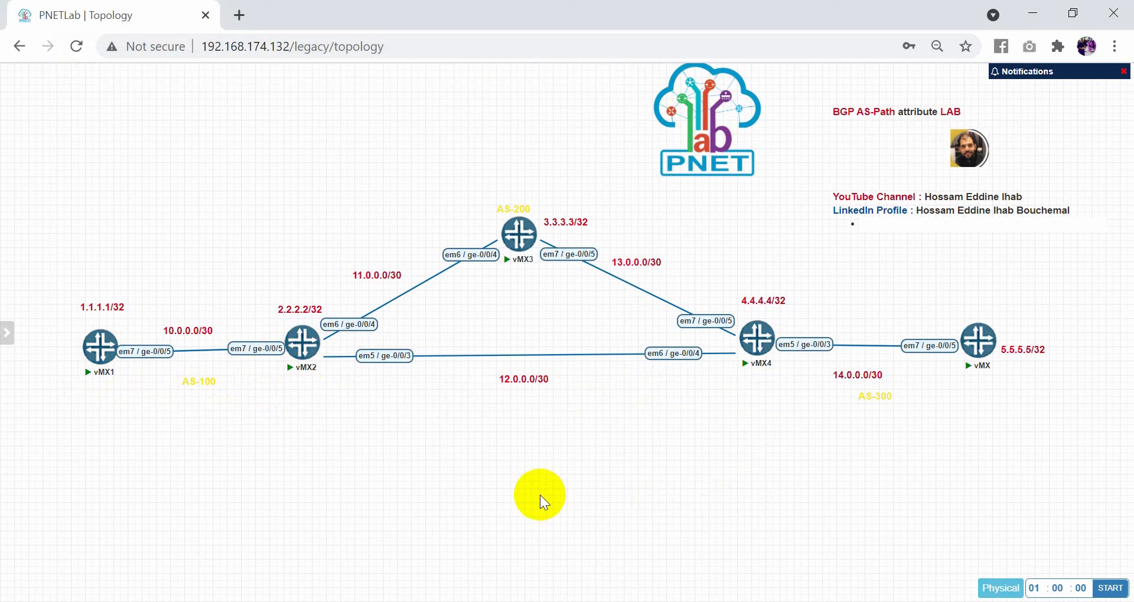
mouse_move(412, 432)
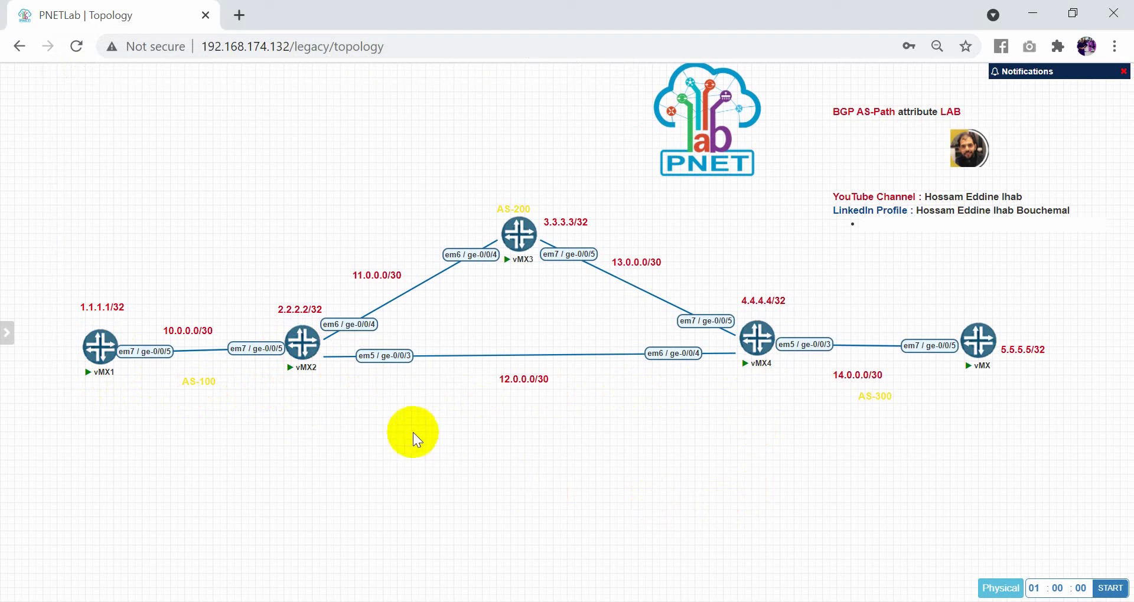
mouse_move(524, 385)
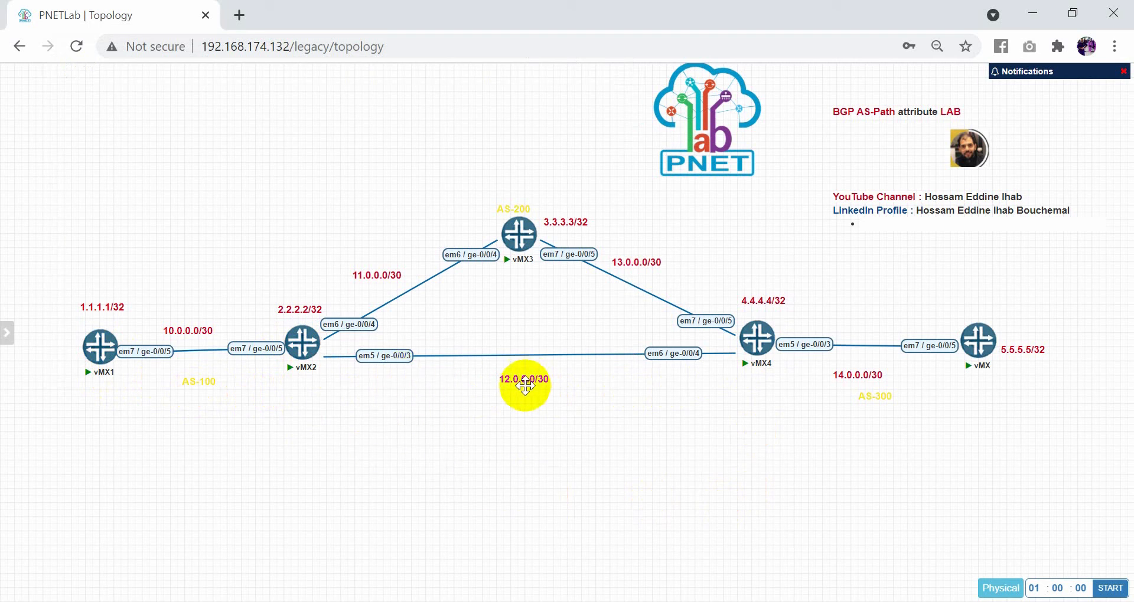
drag(524, 383, 467, 379)
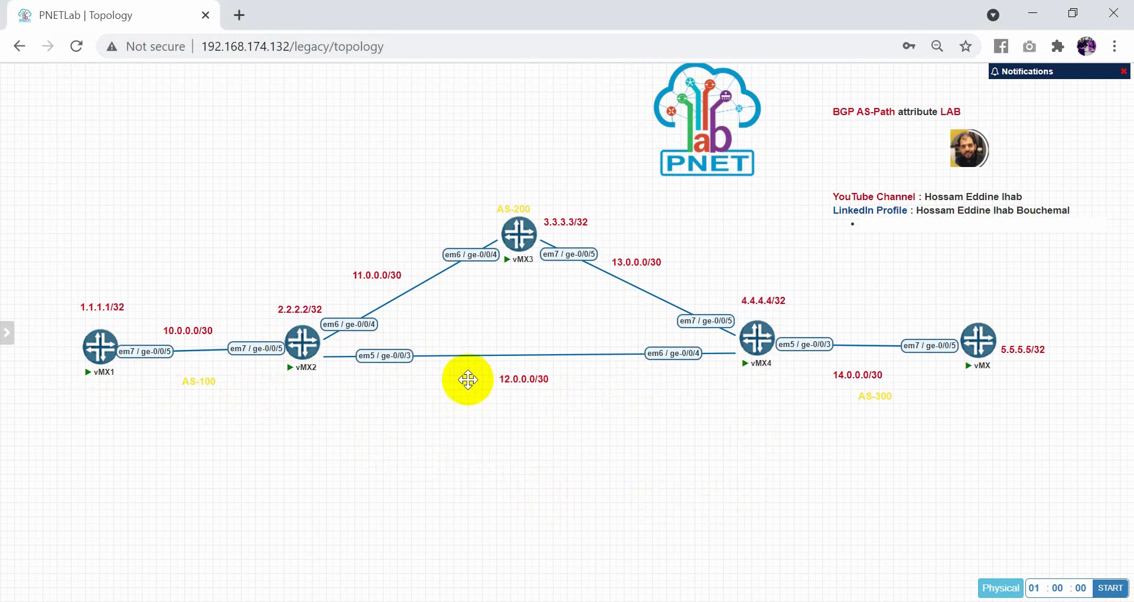
drag(467, 381, 503, 386)
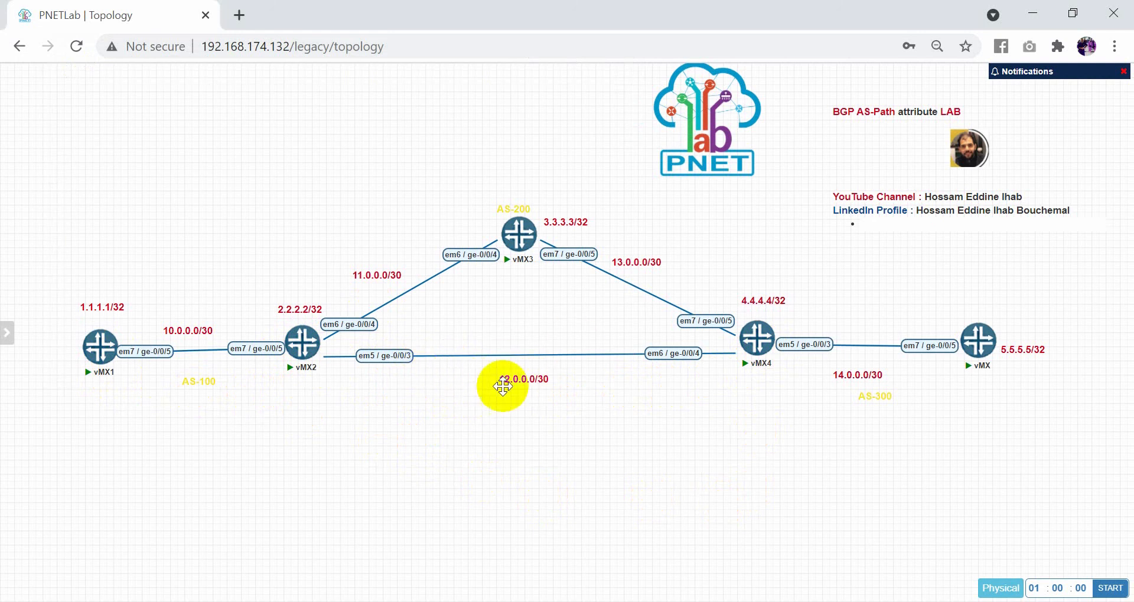
drag(501, 385, 483, 368)
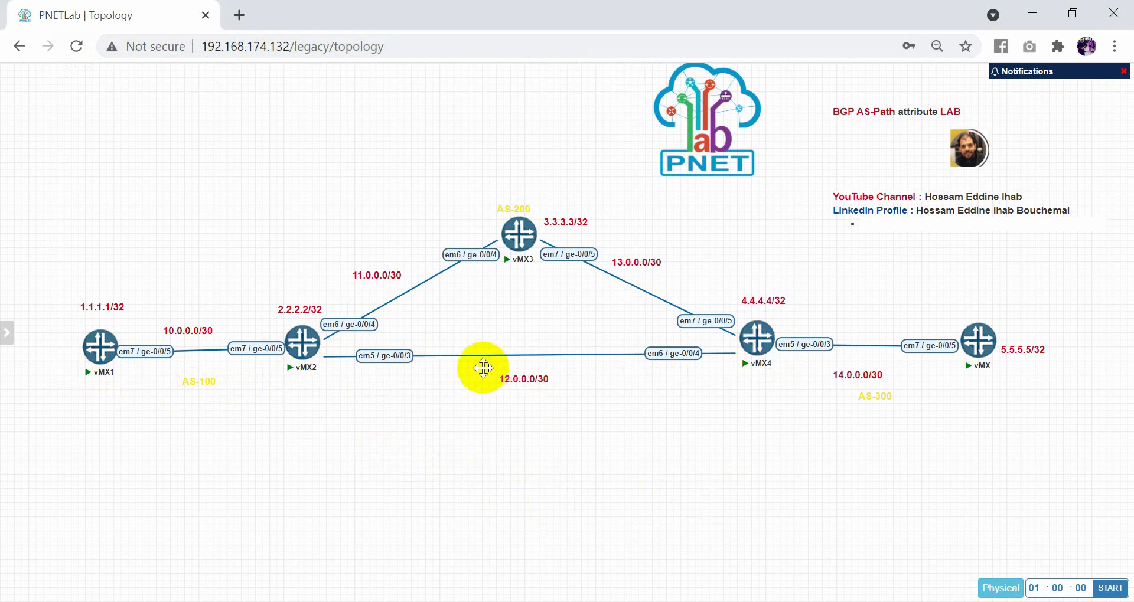
mouse_move(367, 300)
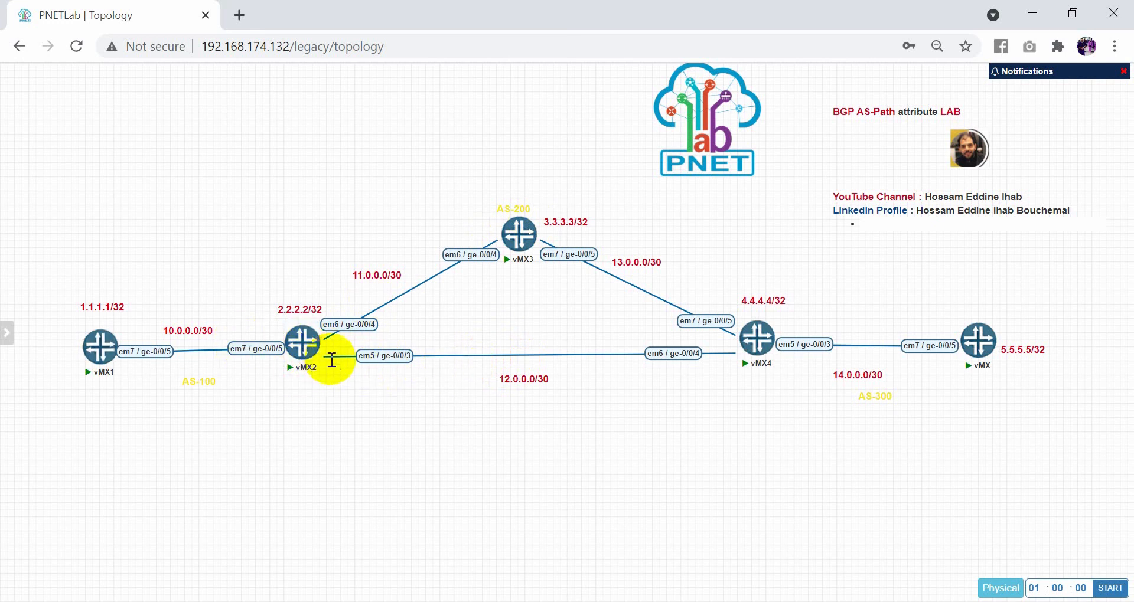
click(303, 350)
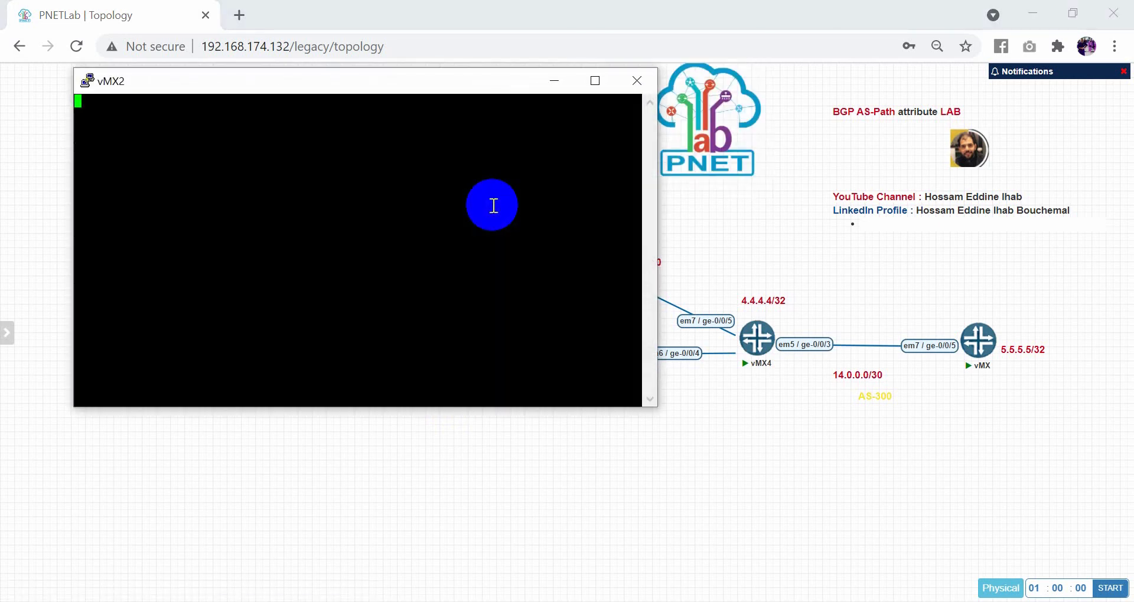
On vMX2, define policy AS-path term 1 matching route-filter 5.5.5.5/32 exact
text(set)
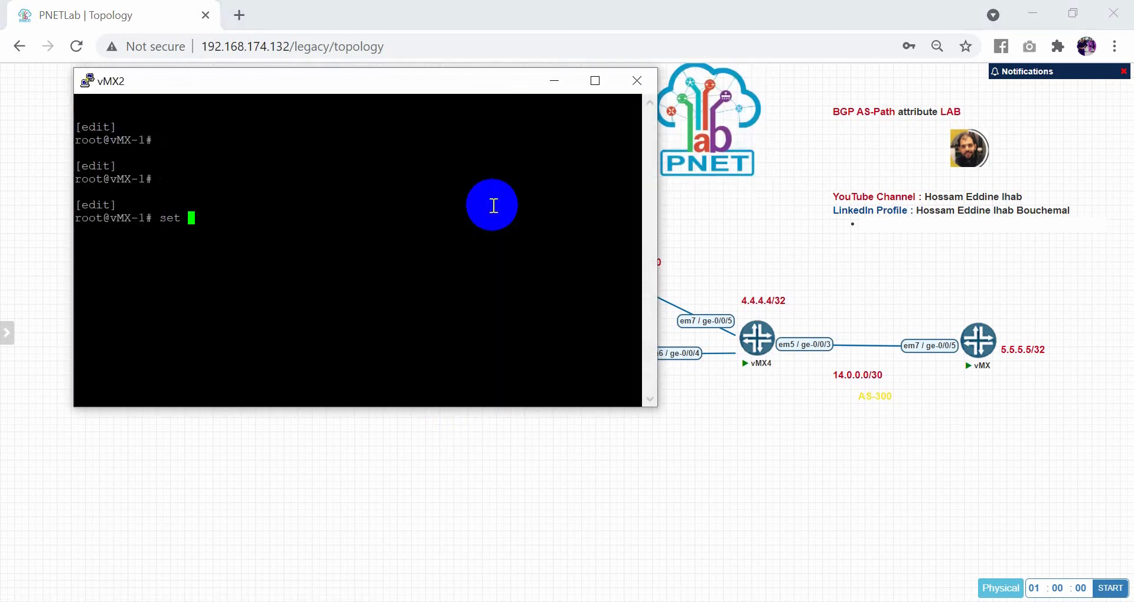
text(policy-options pli)
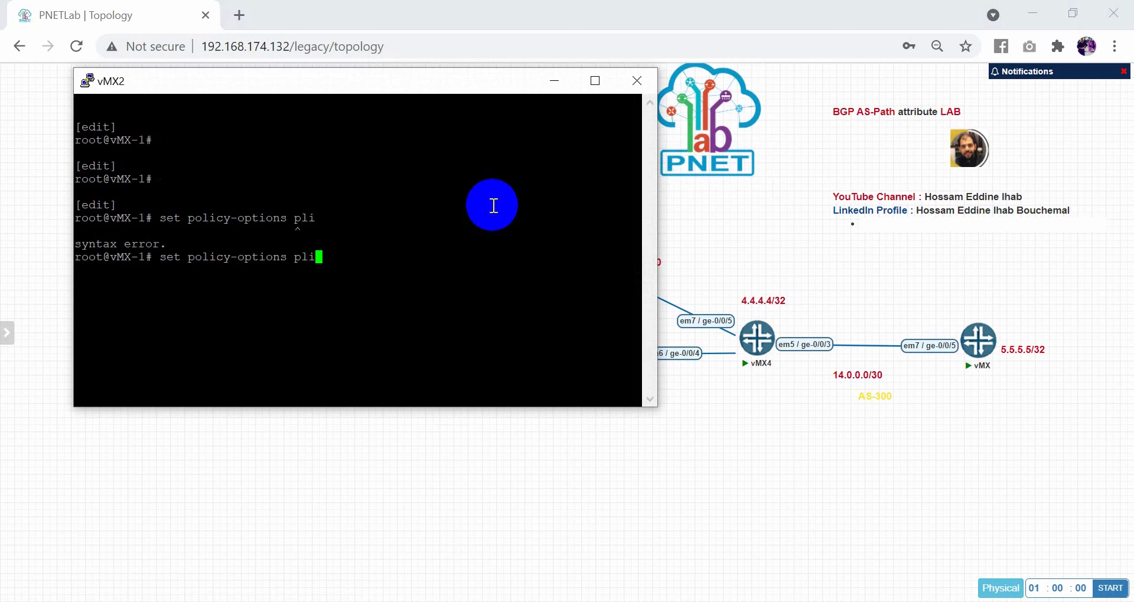
key(Return)
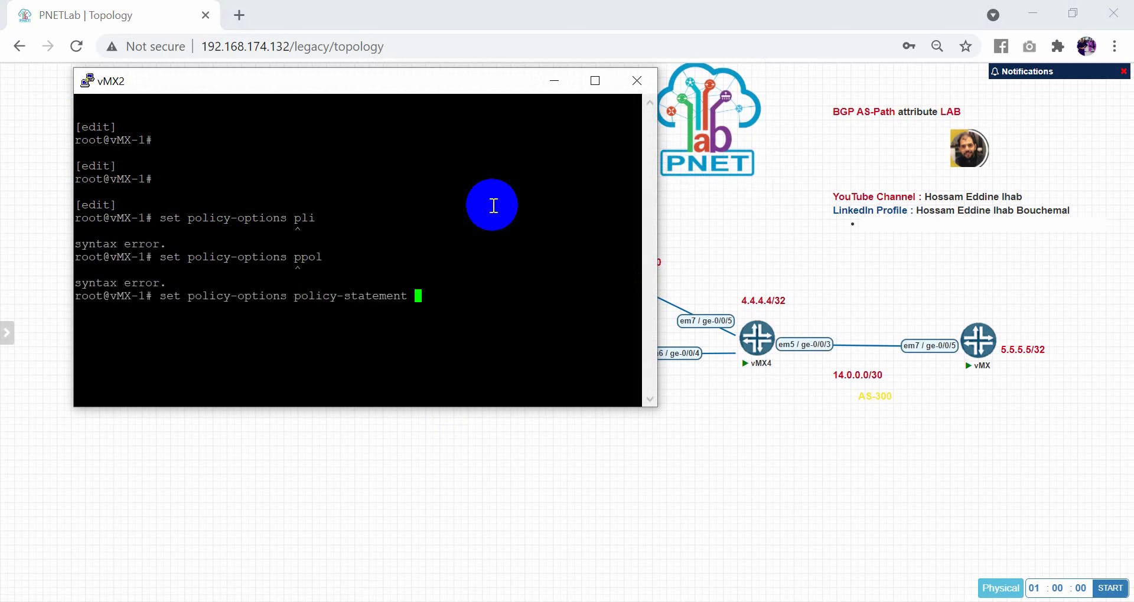
text(A)
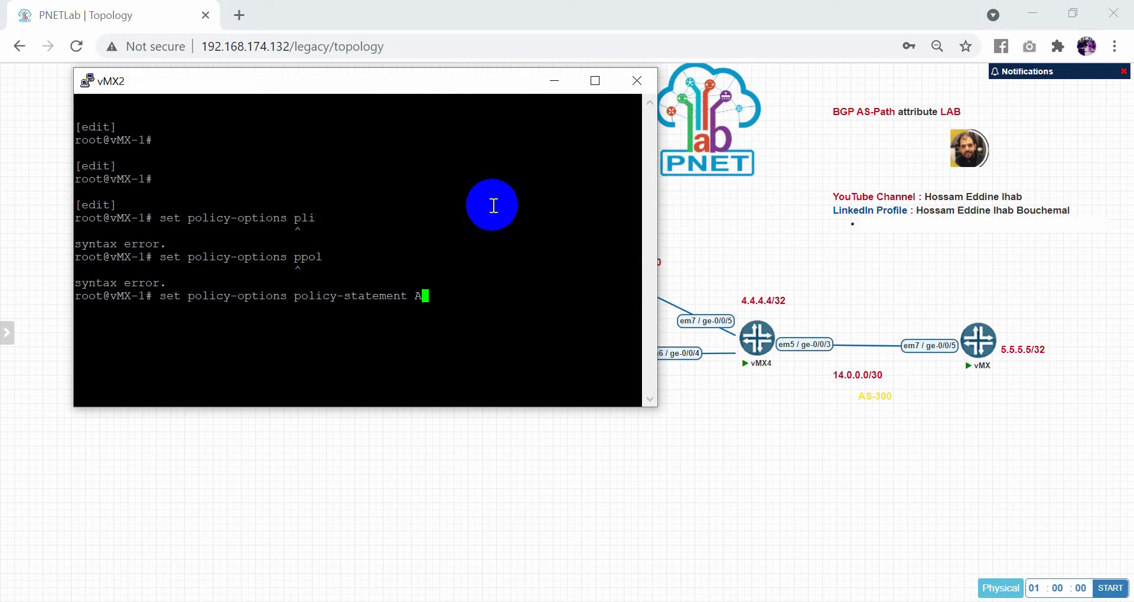
text(S-path)
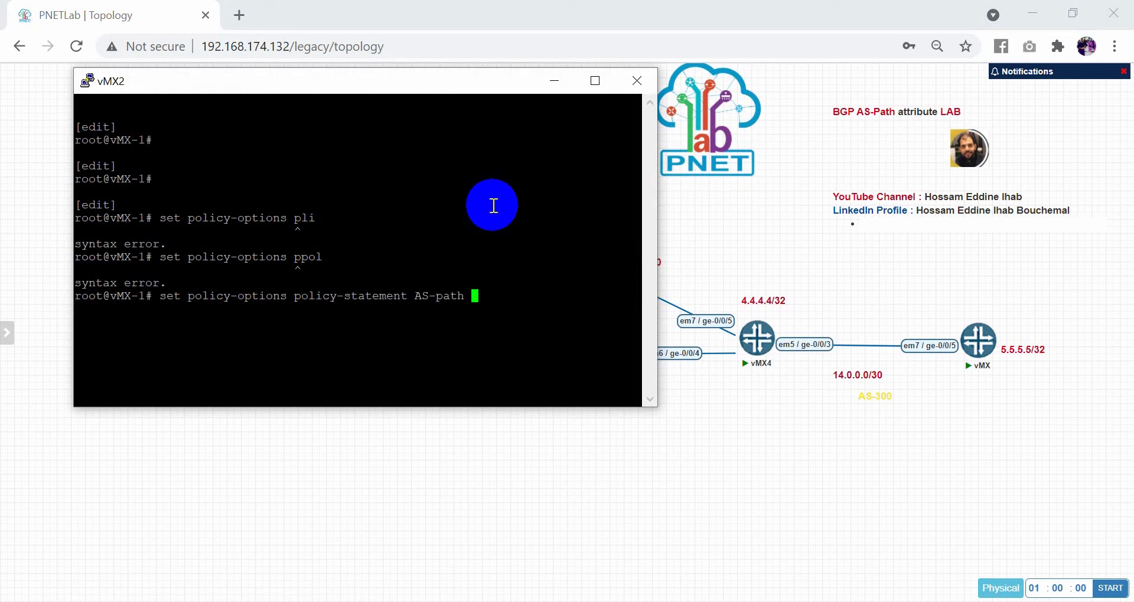
text(term 1 from)
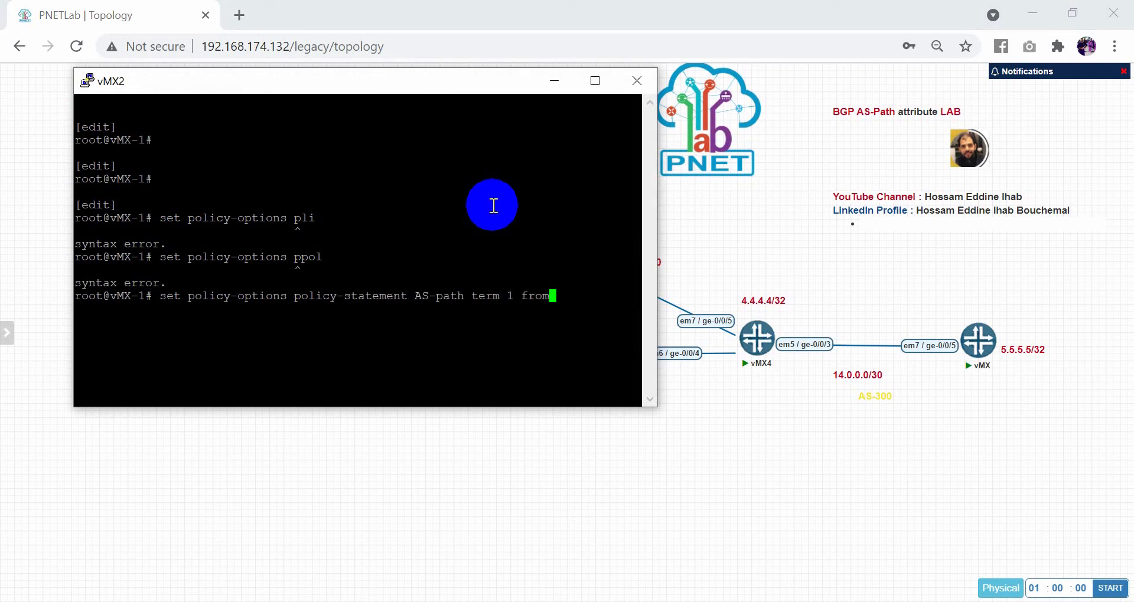
text(route-filter)
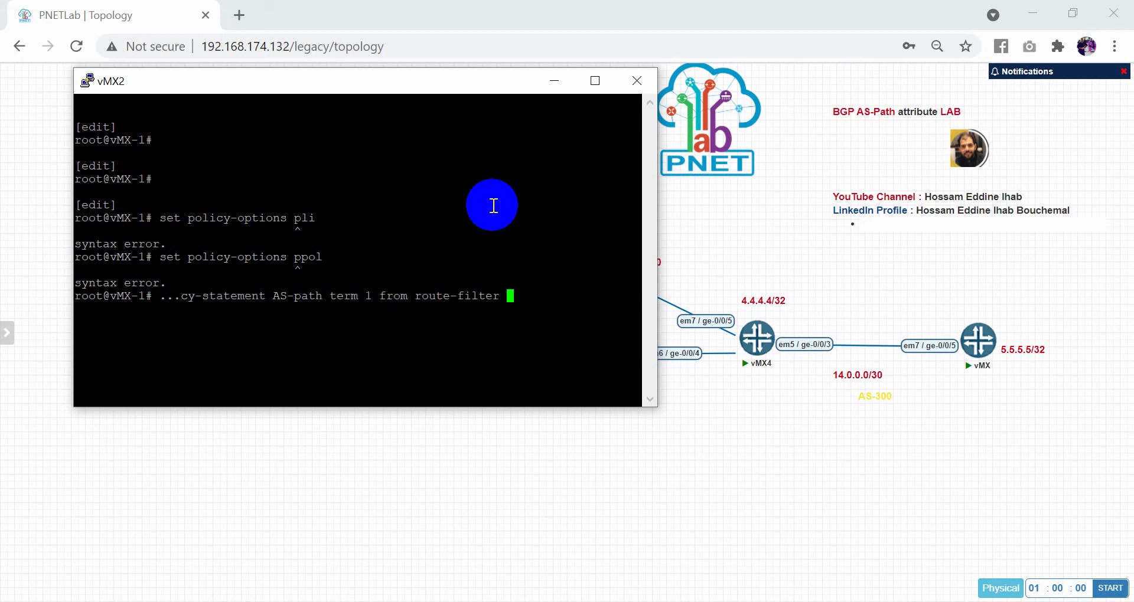
mouse_move(1048, 344)
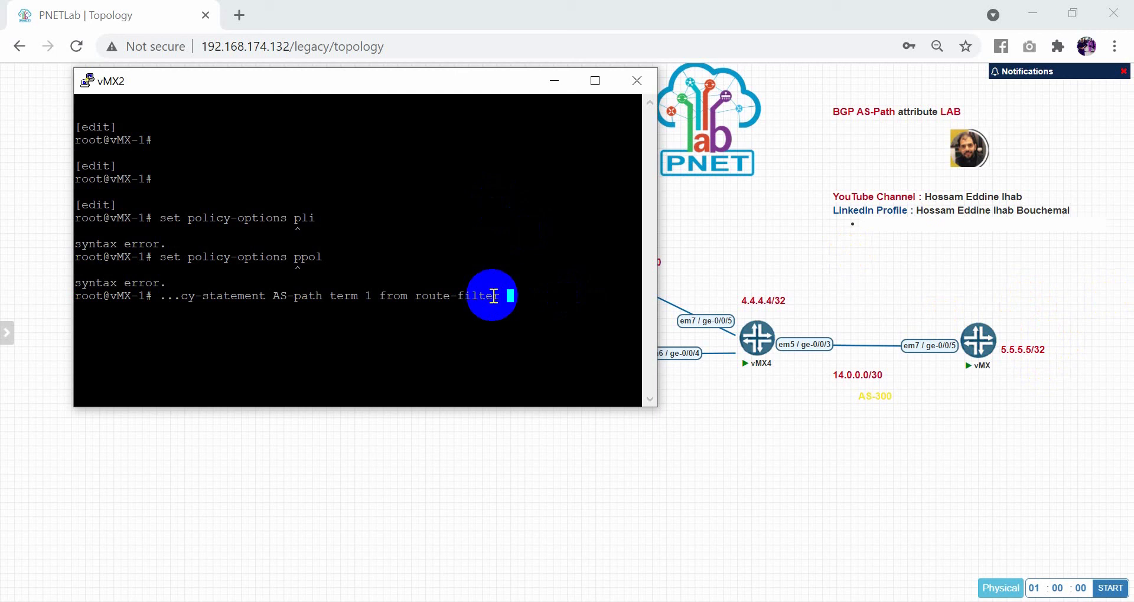
text(5.5.5.5/32)
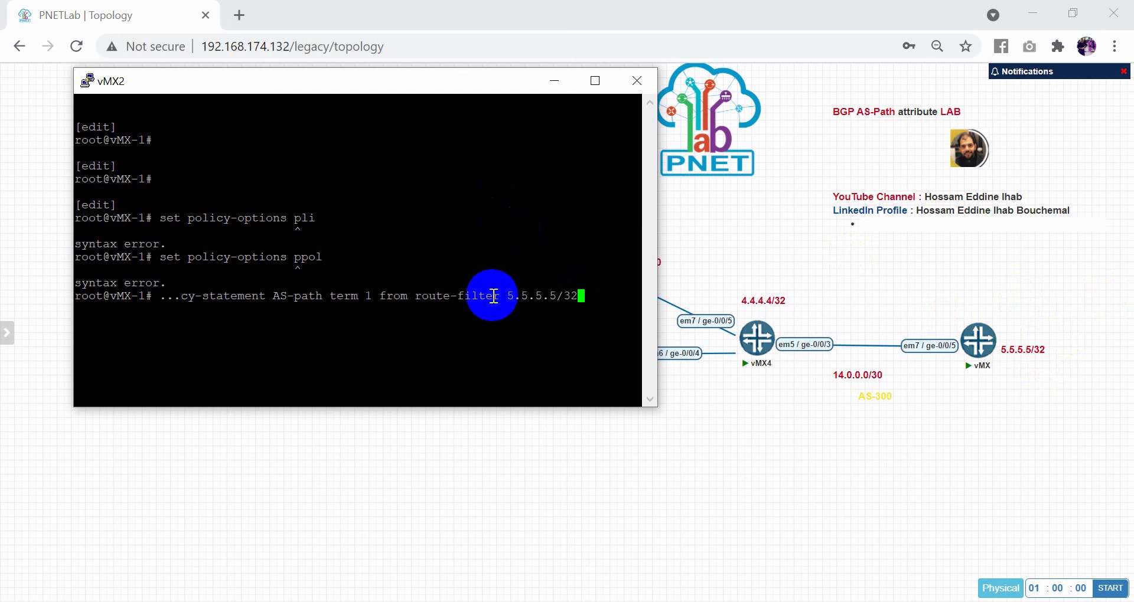
key(Return)
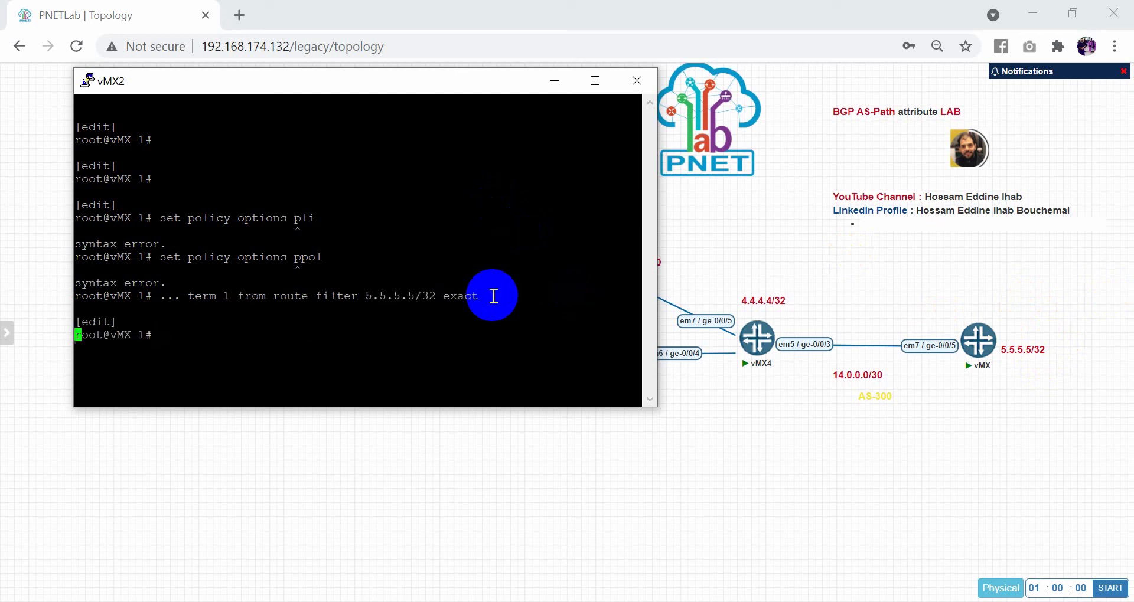
text(...atement AS-path term 1 fr)
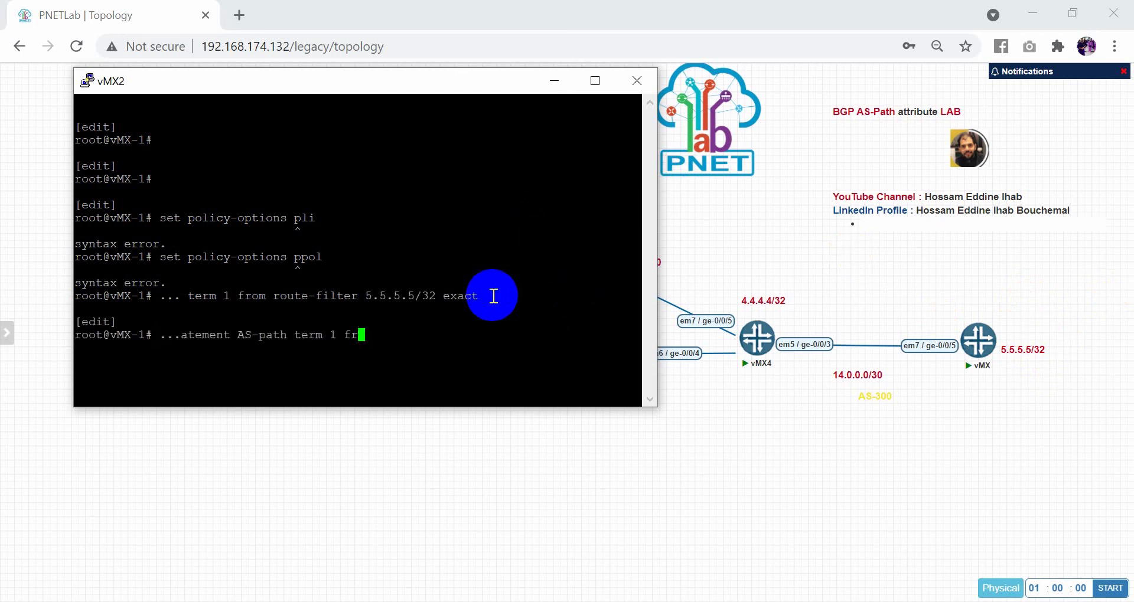
text(then as-path-)
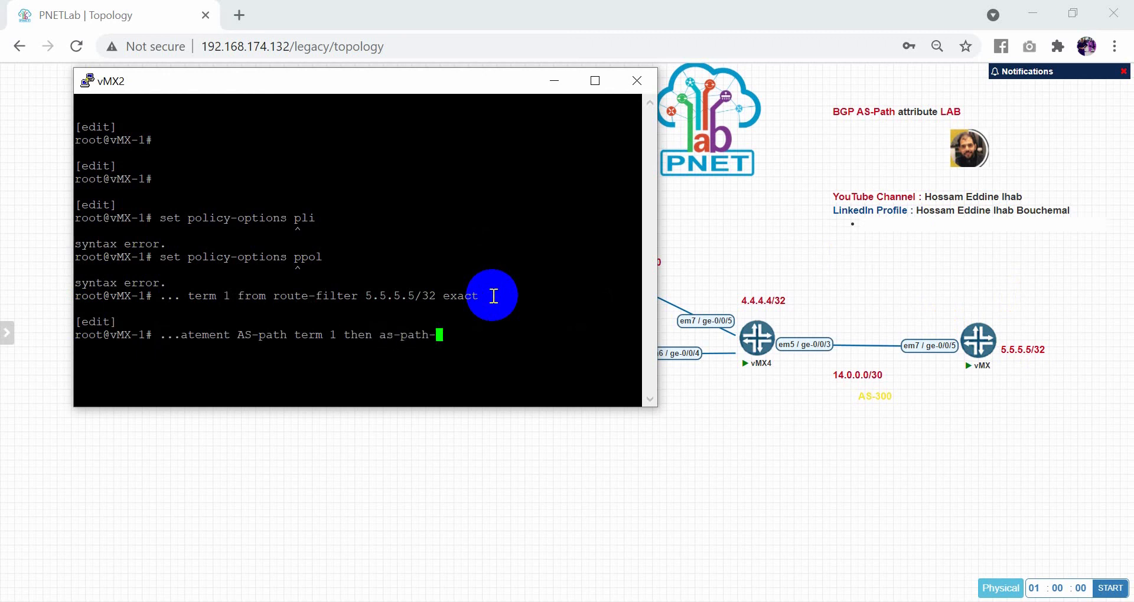
text(prepend)
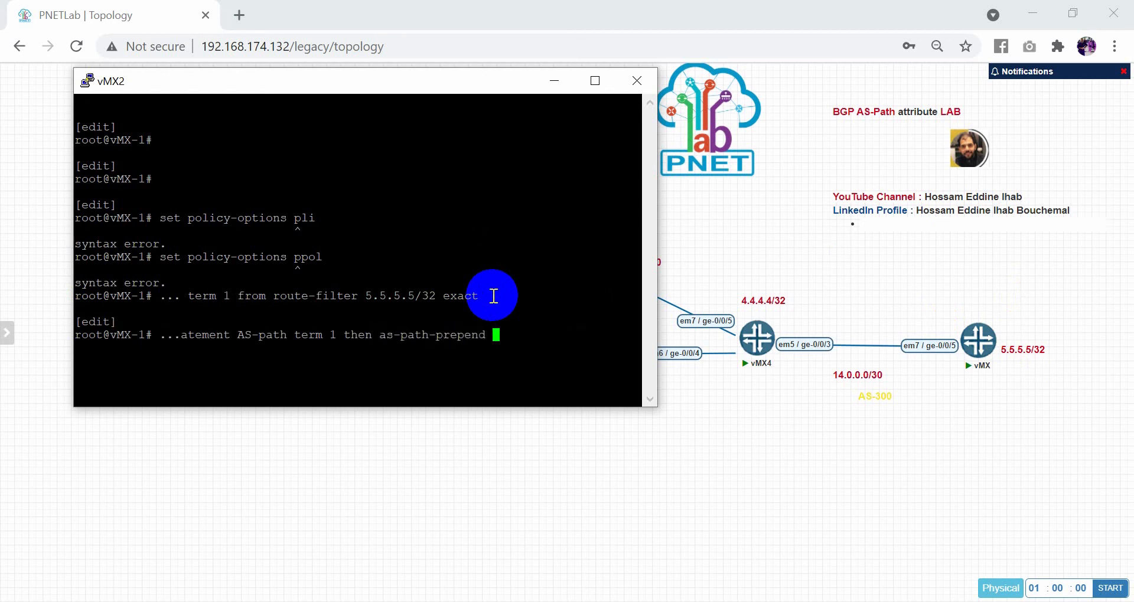
text(")
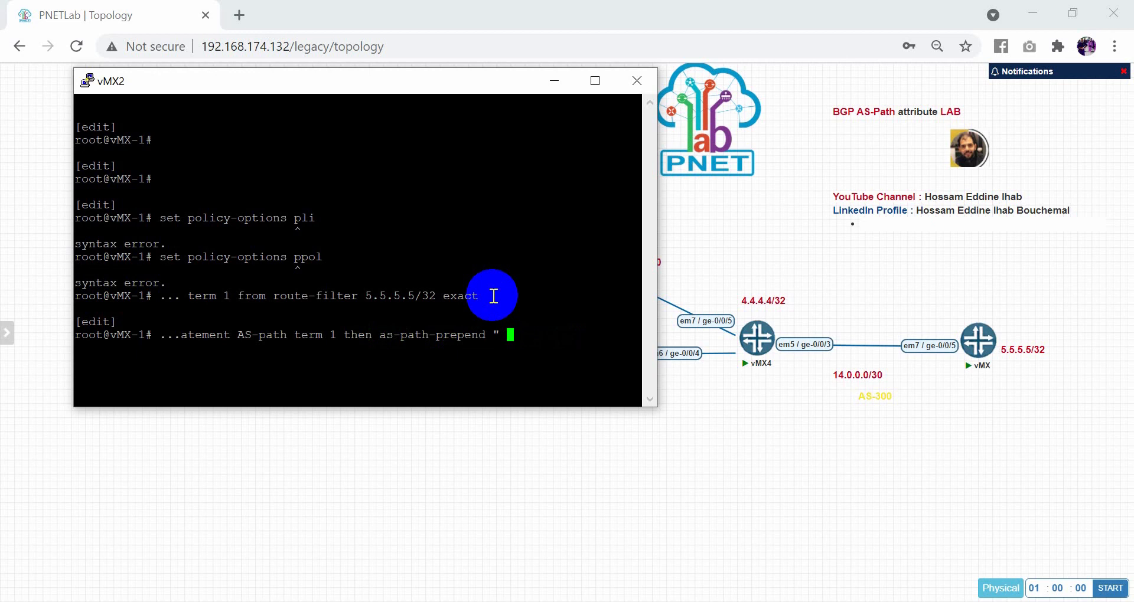
text(40 50 60)
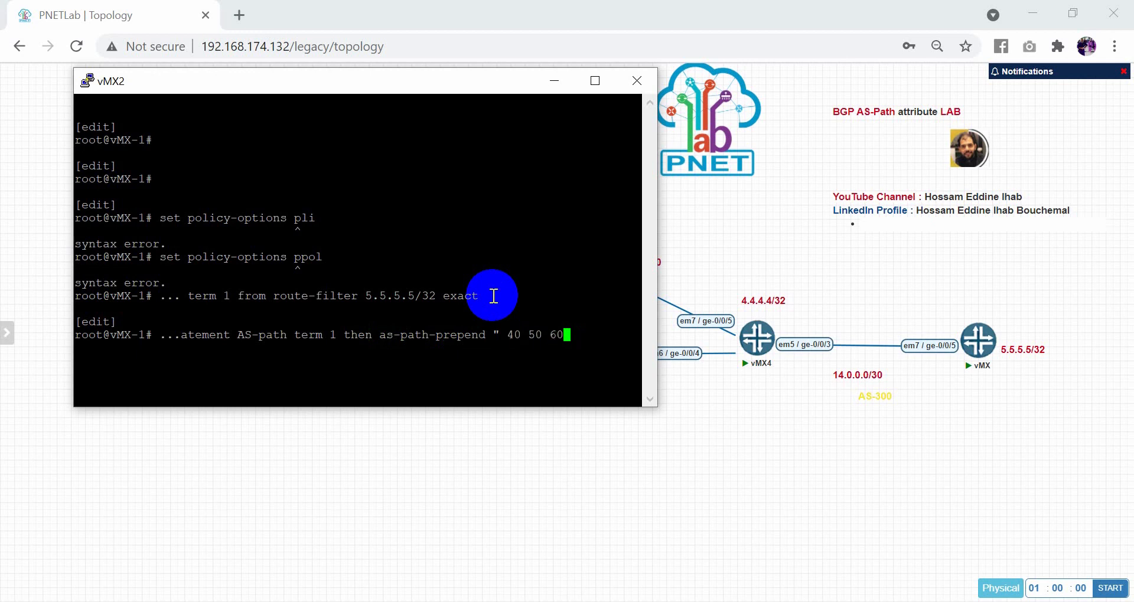
text(90)
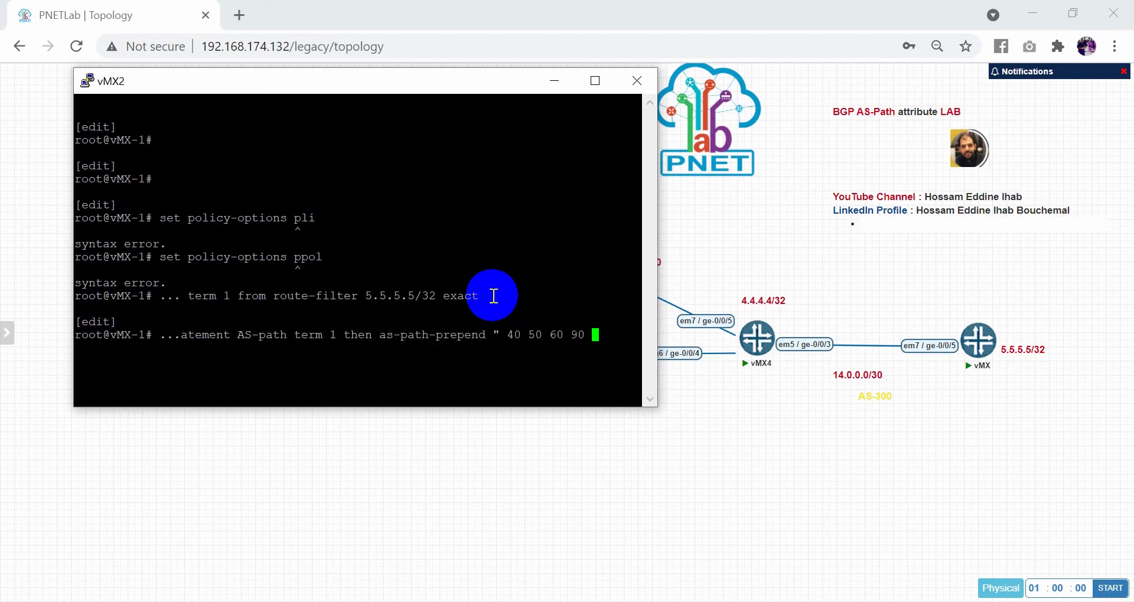
text(80)
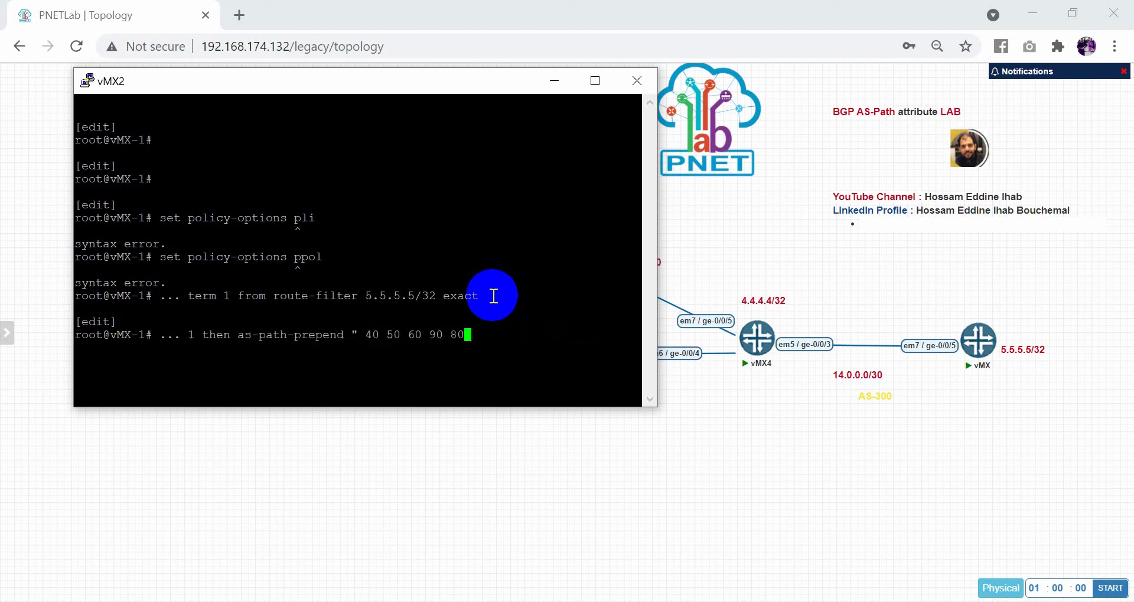
key(Backspace)
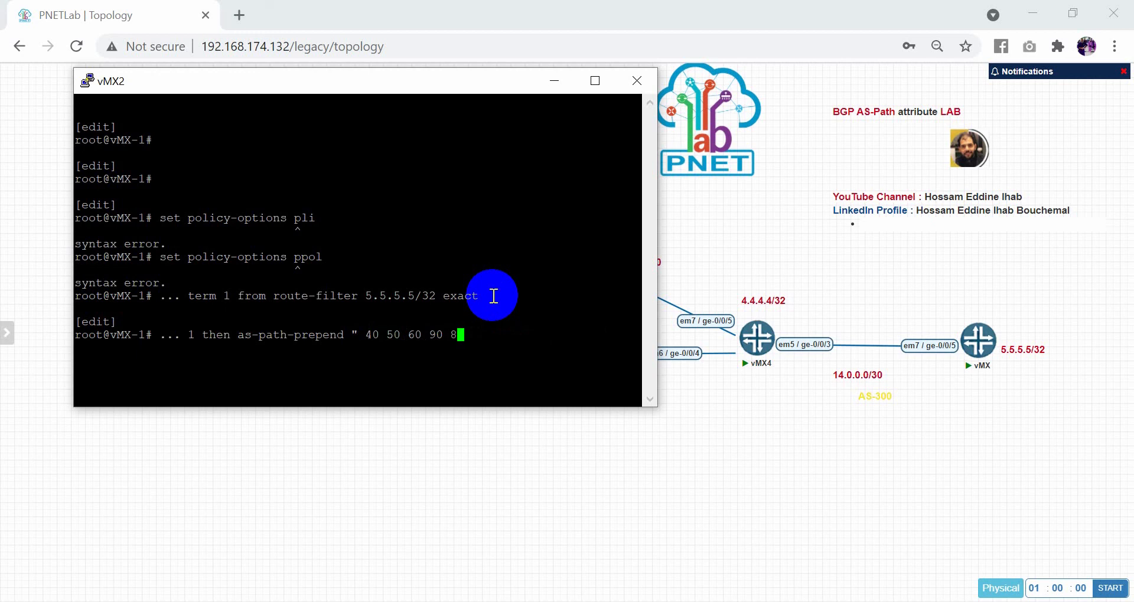
text(0 ")
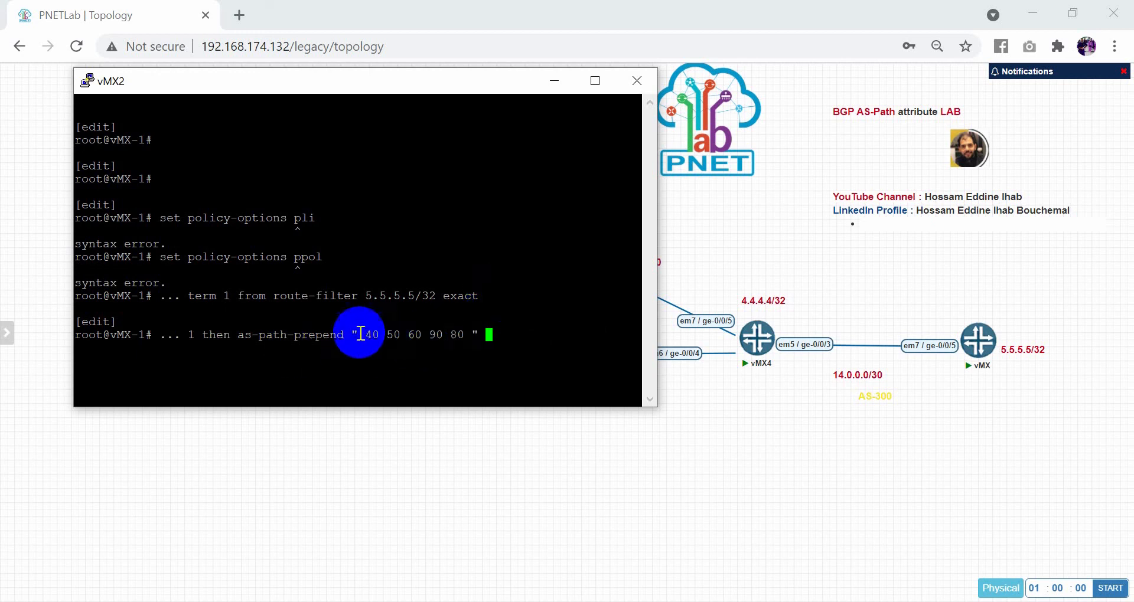
mouse_move(377, 340)
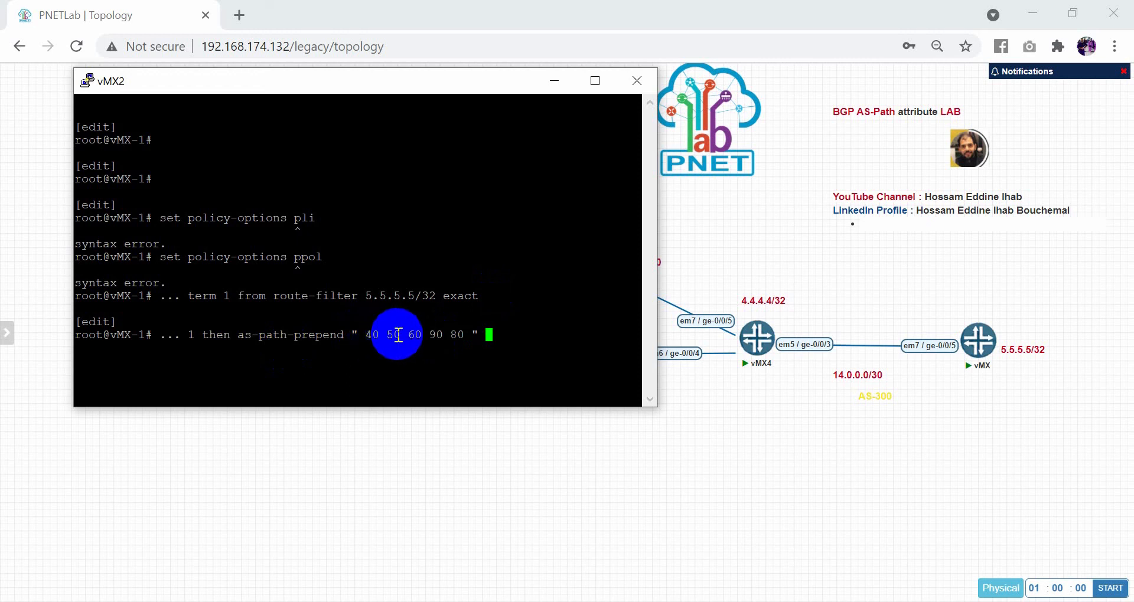
mouse_move(466, 326)
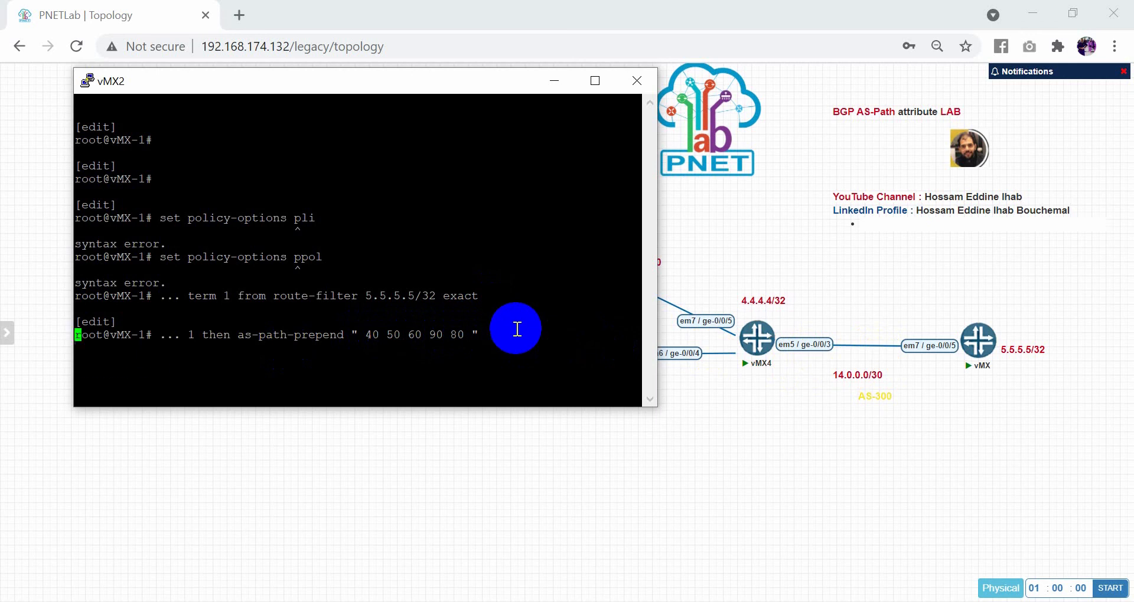
text(set)
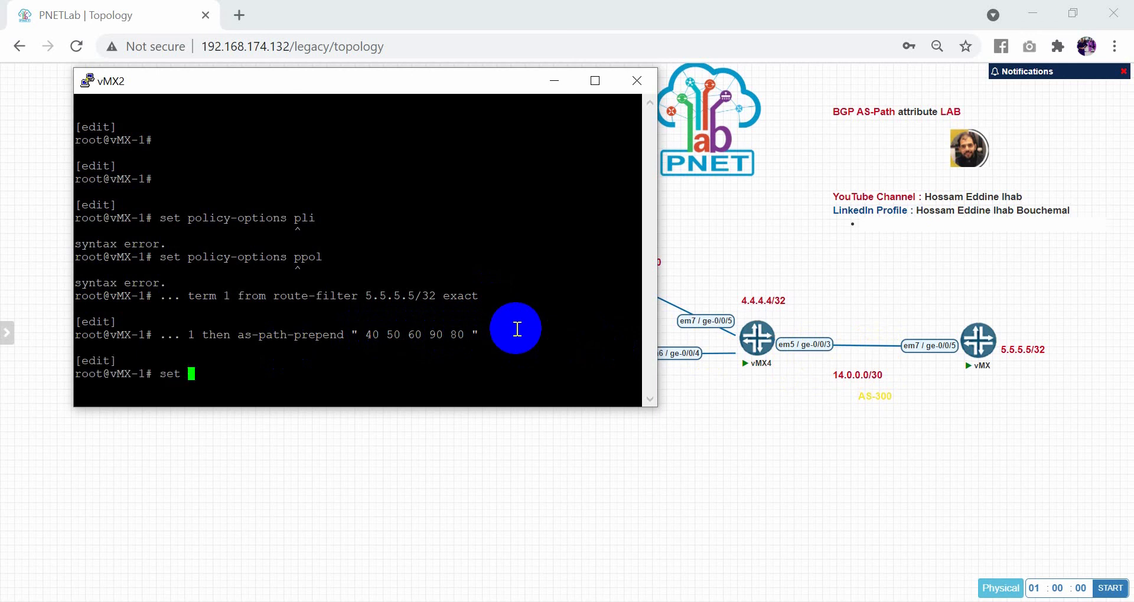
Set AS-path as import policy for BGP group EBGP-300 on vMX2 and start the commit
text(protocols b)
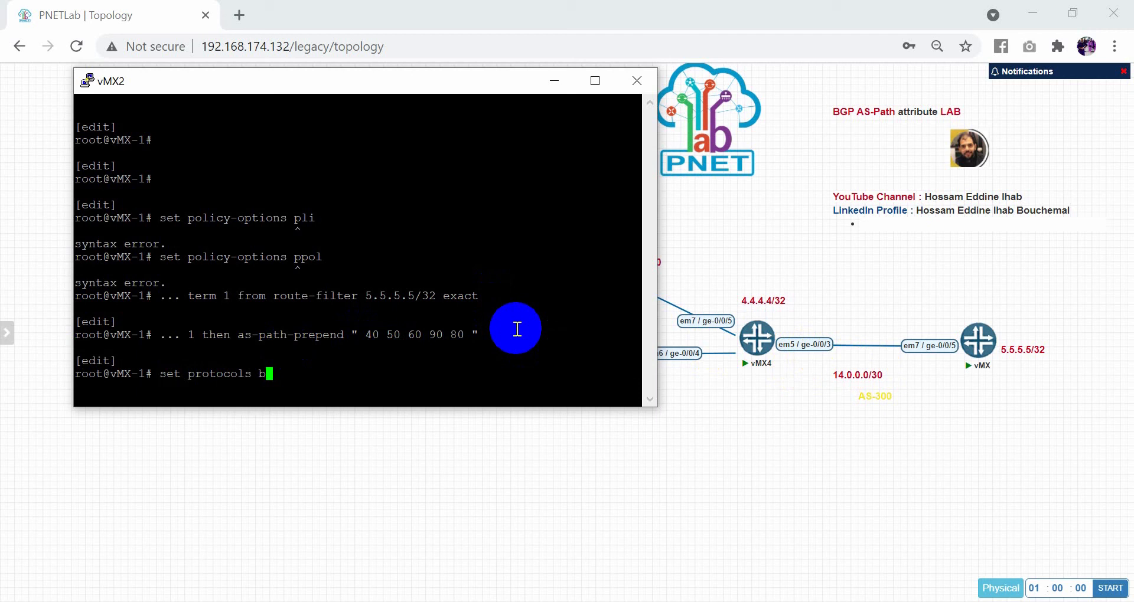
text(gp goru)
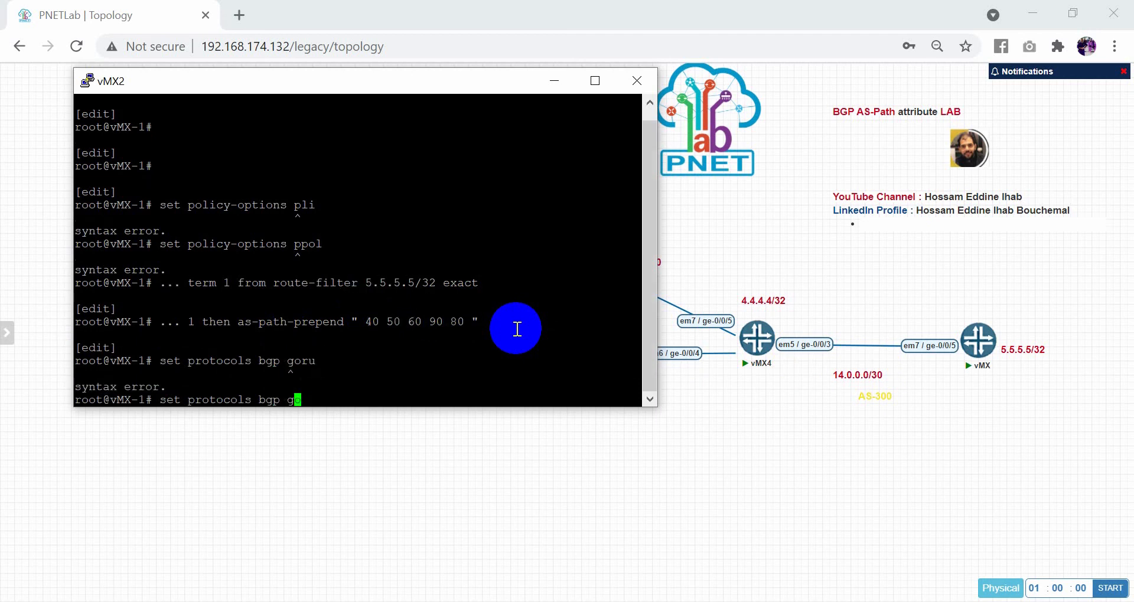
text(roup EBGP-)
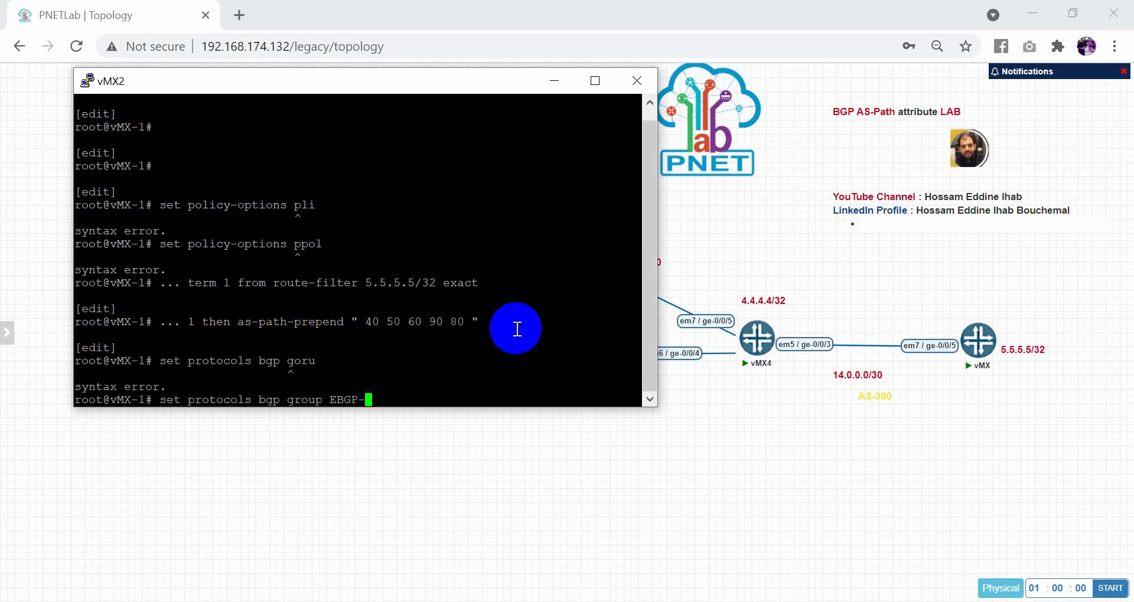
click(636, 81)
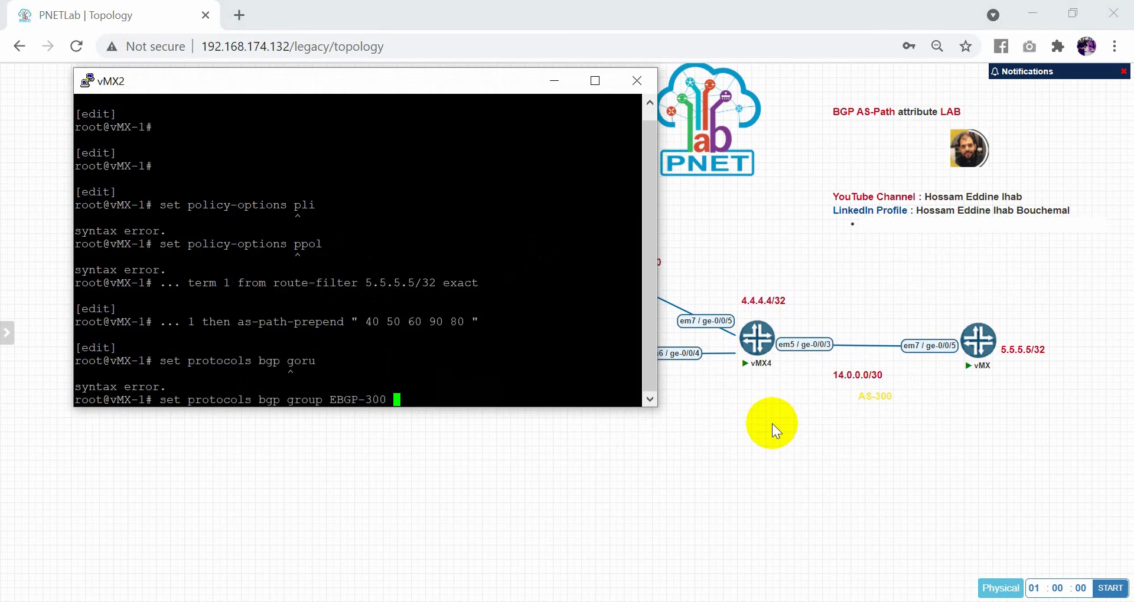
click(635, 80)
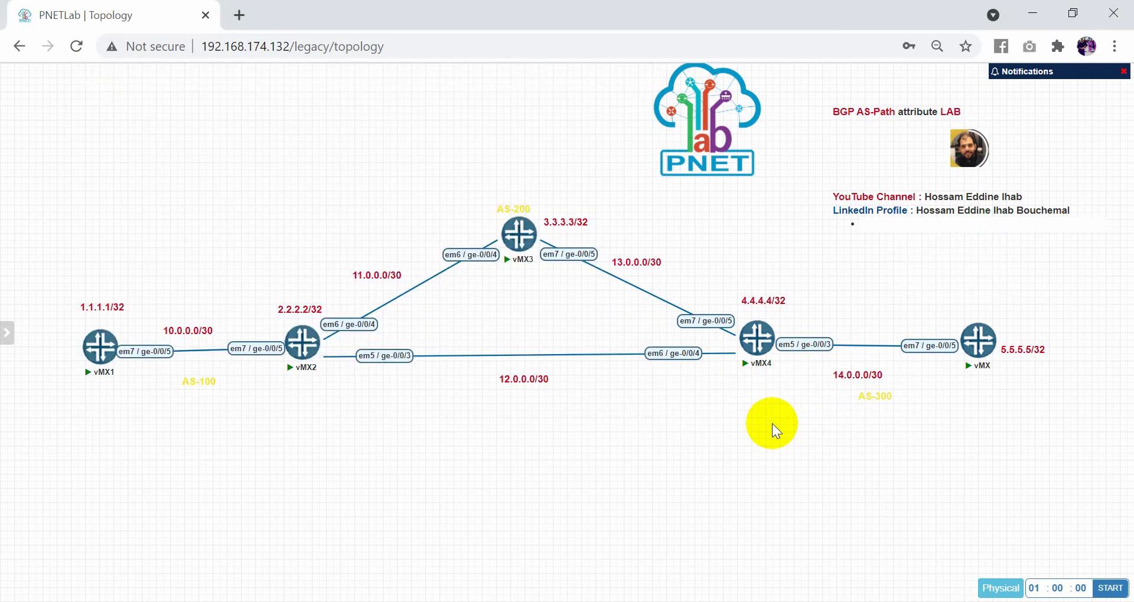
mouse_move(1004, 422)
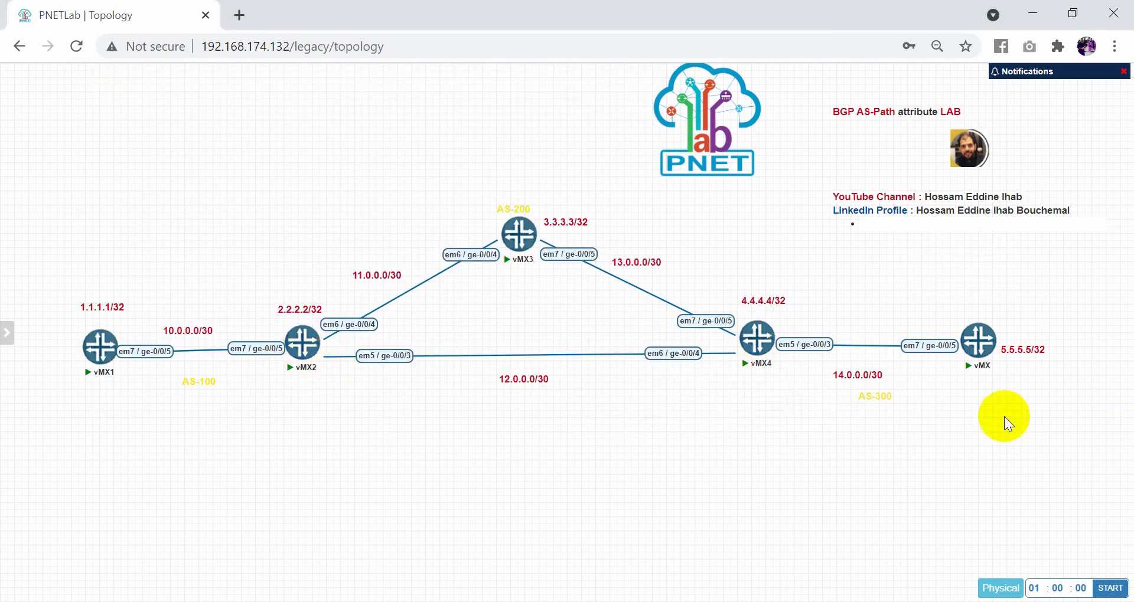
mouse_move(303, 351)
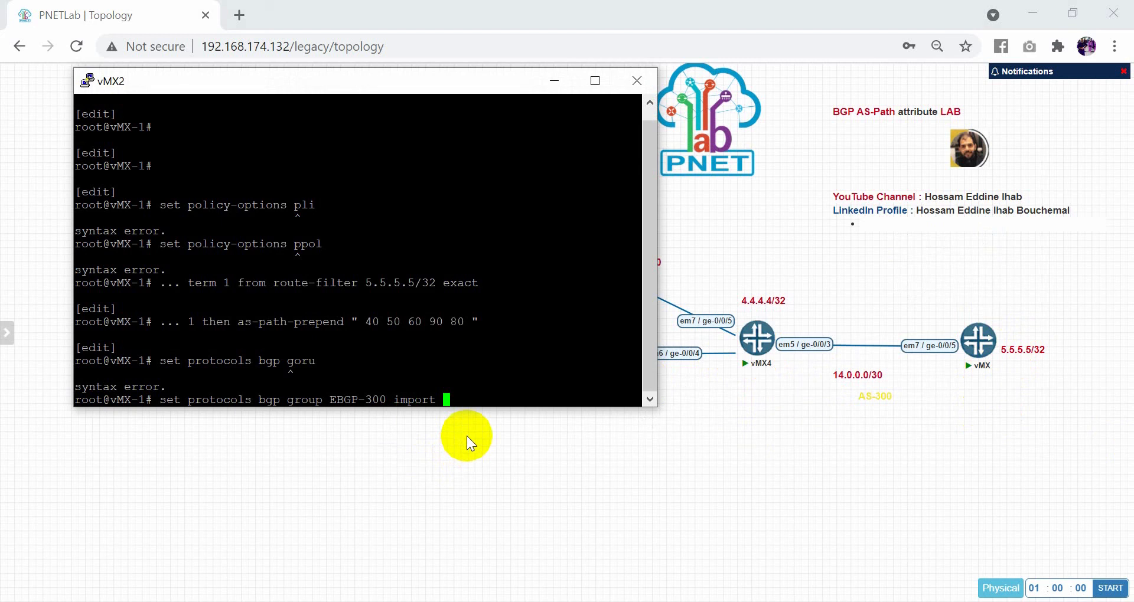
text(AS-path)
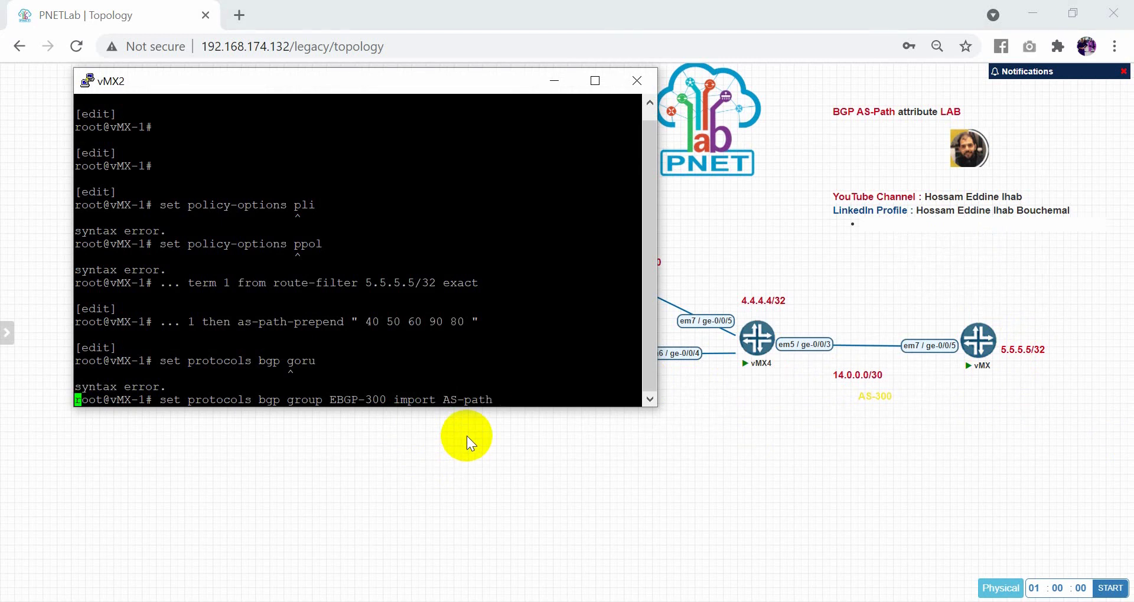
text(comm)
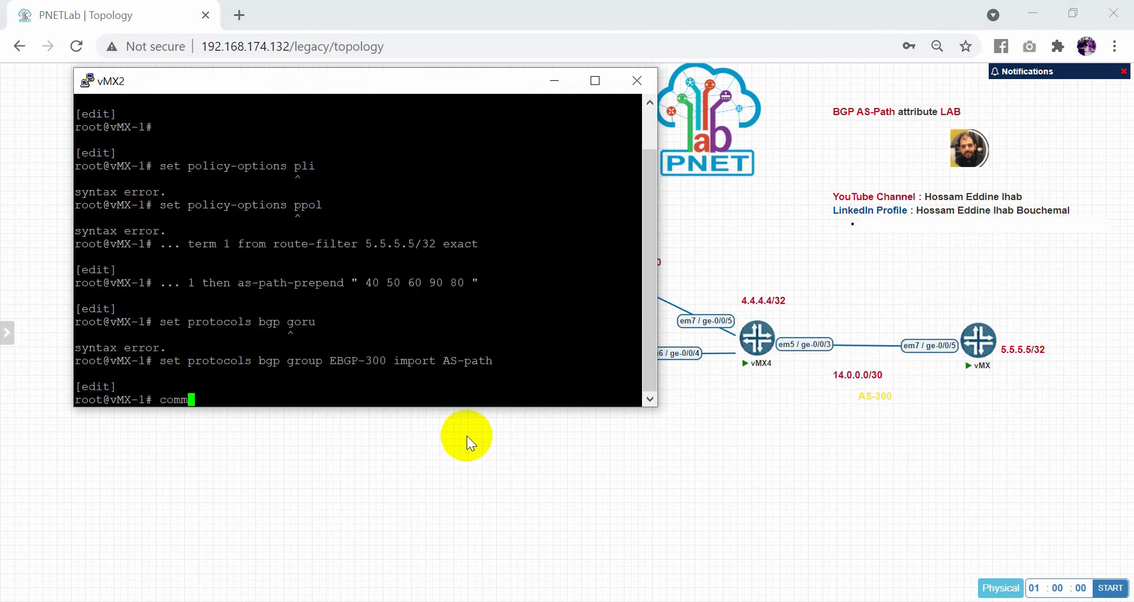
click(635, 80)
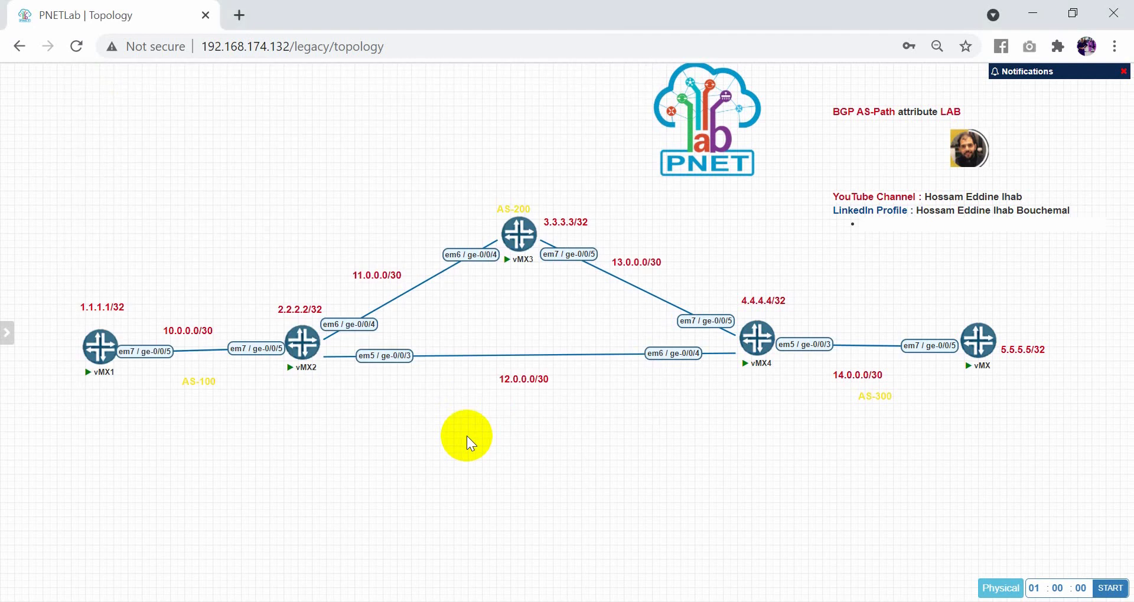
click(99, 347)
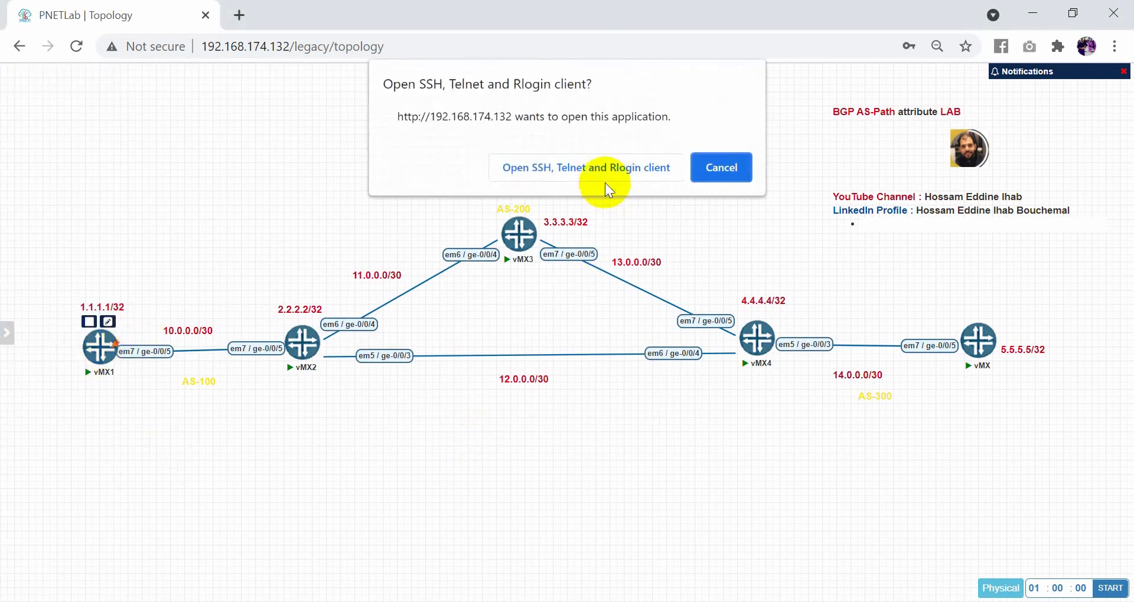
click(586, 166)
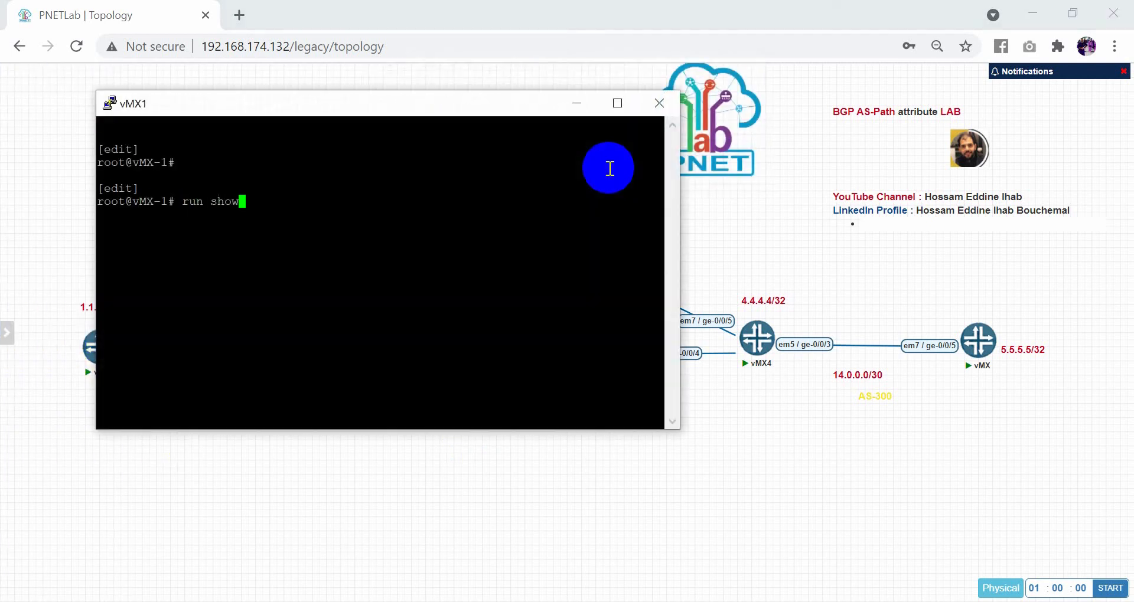
text(route 5.)
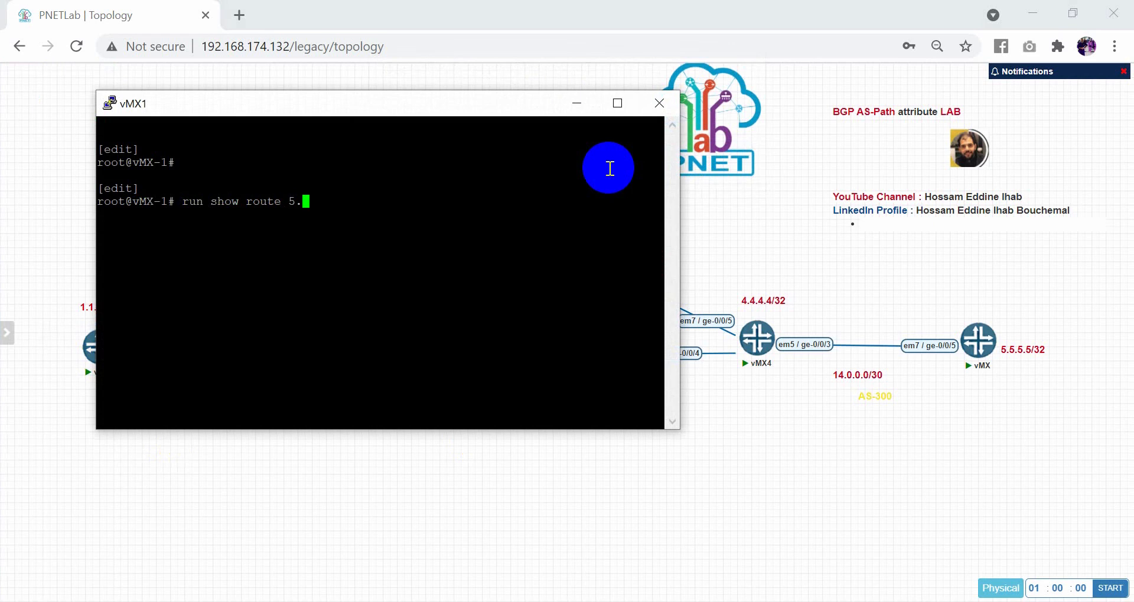
click(657, 103)
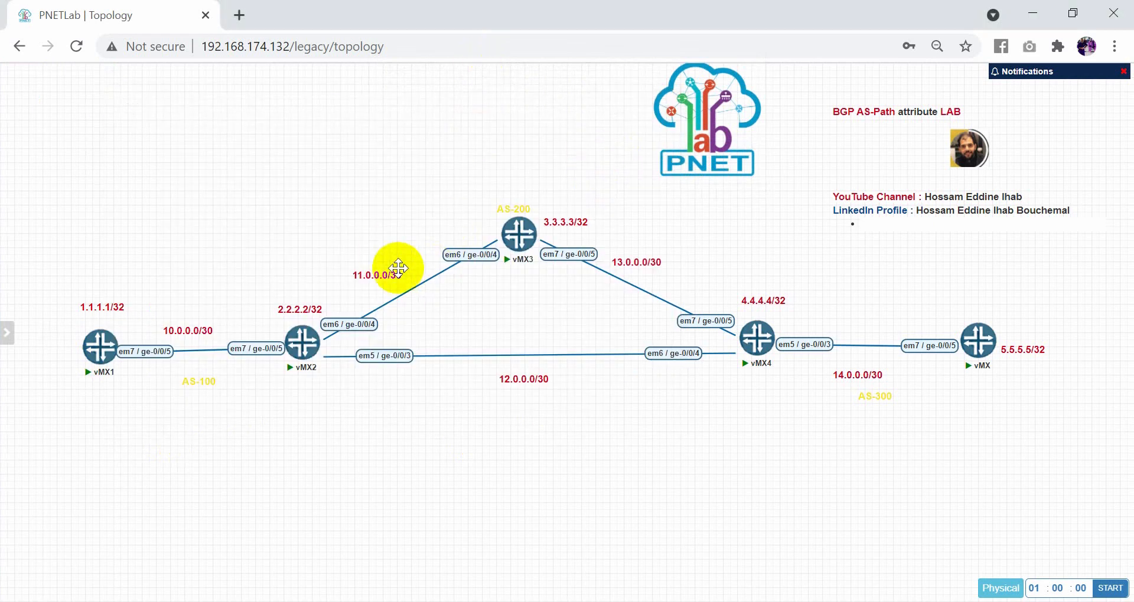
mouse_move(528, 365)
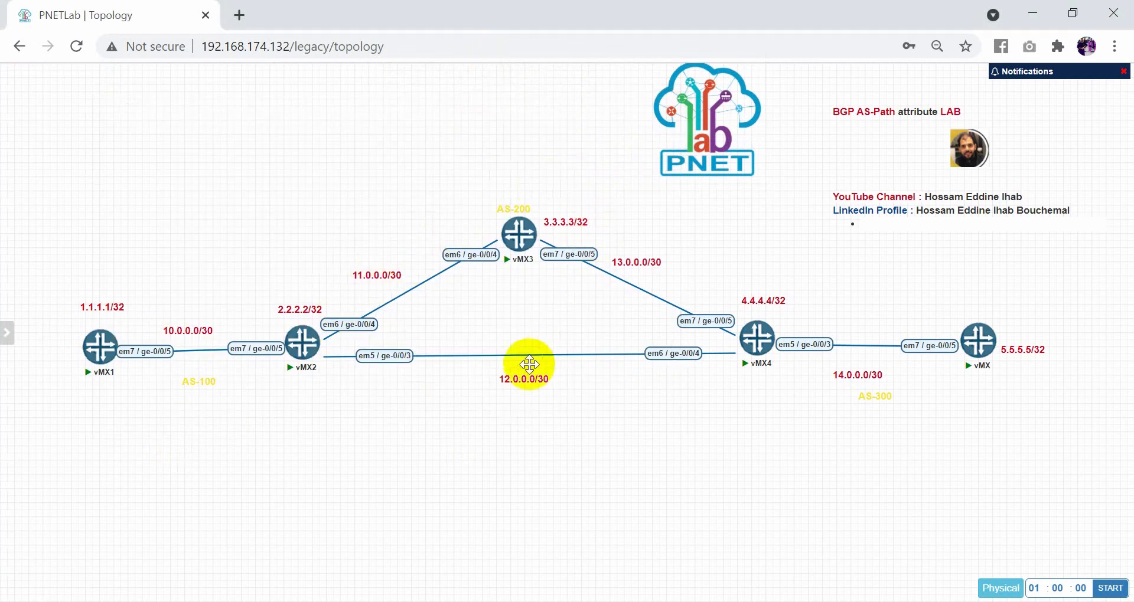
double_click(100, 346)
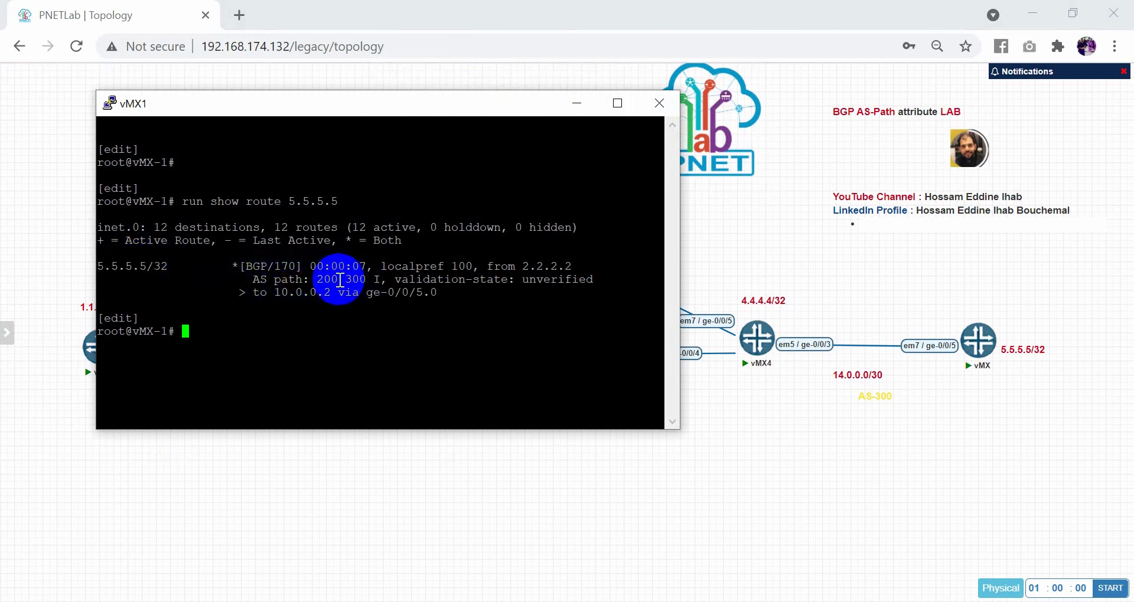
click(658, 103)
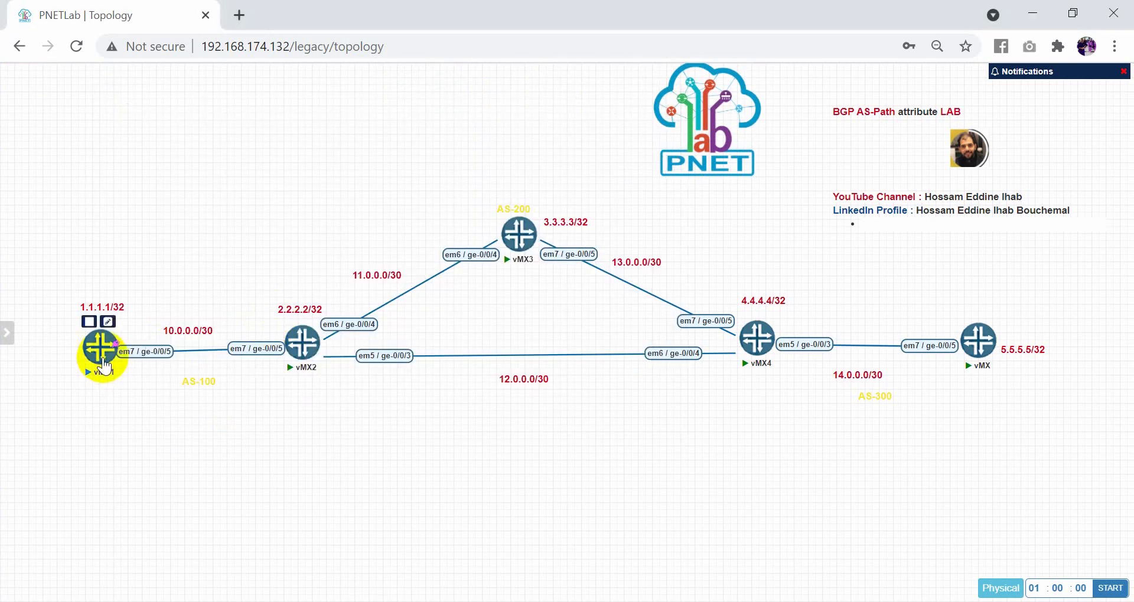
double_click(103, 352)
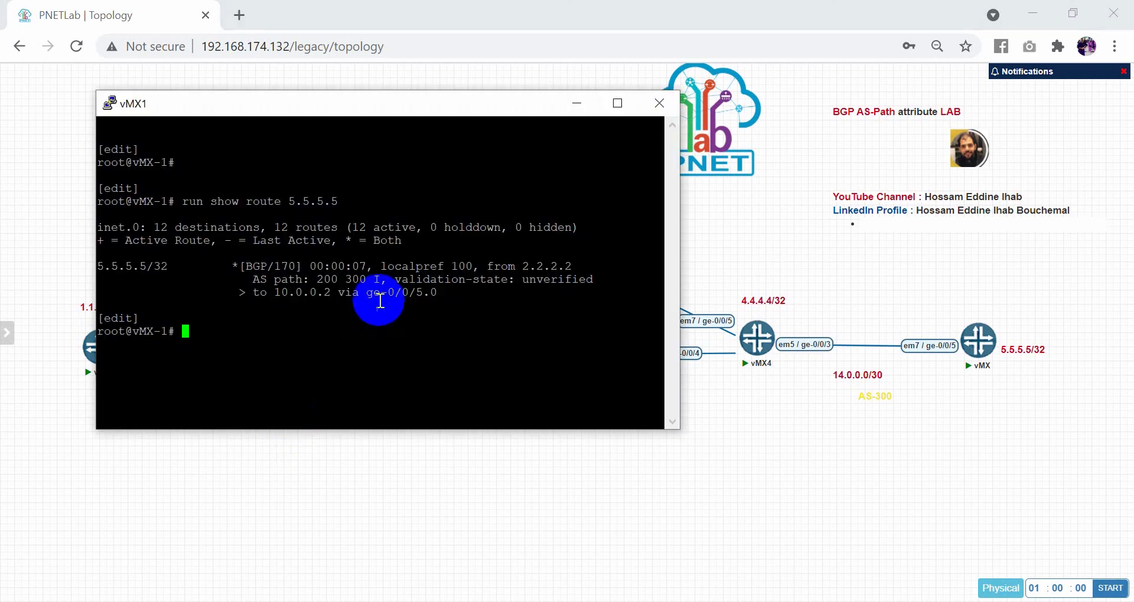
click(658, 102)
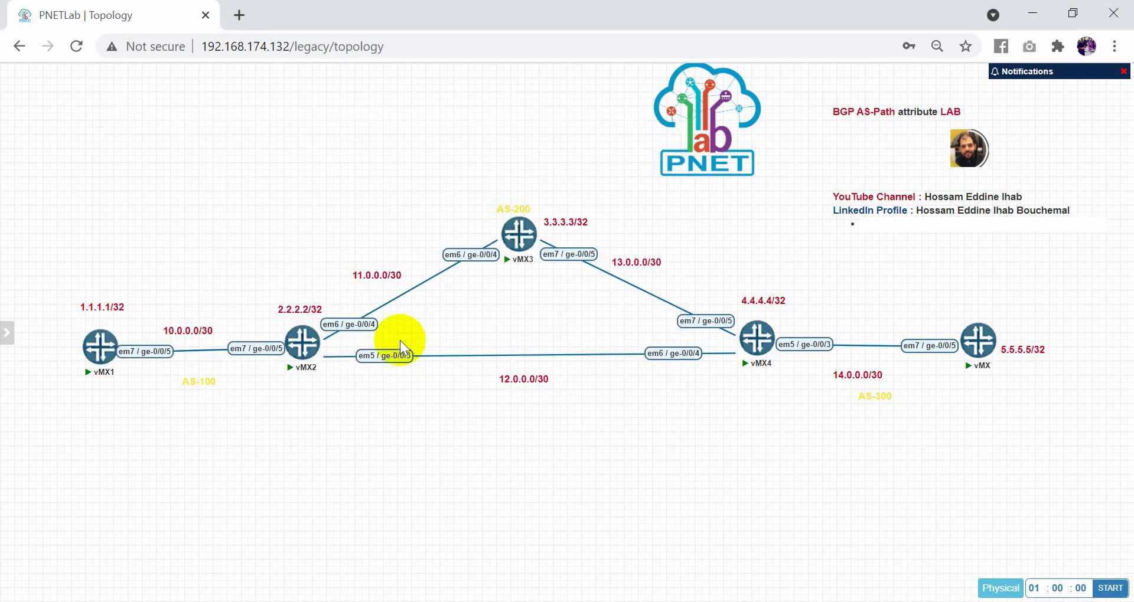
mouse_move(565, 199)
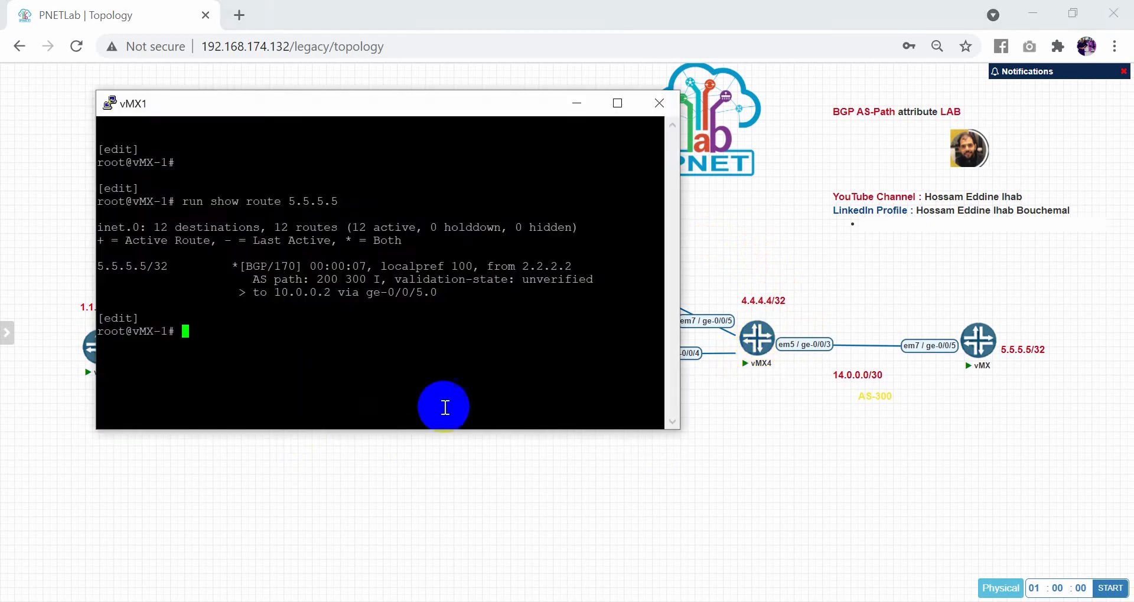
click(658, 103)
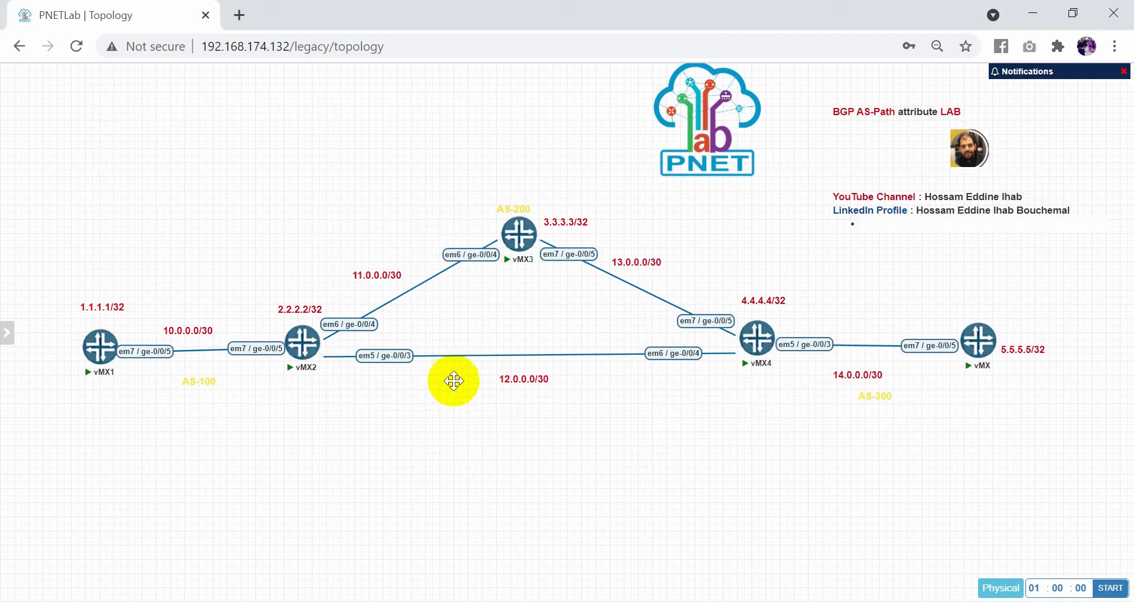
drag(454, 381, 385, 374)
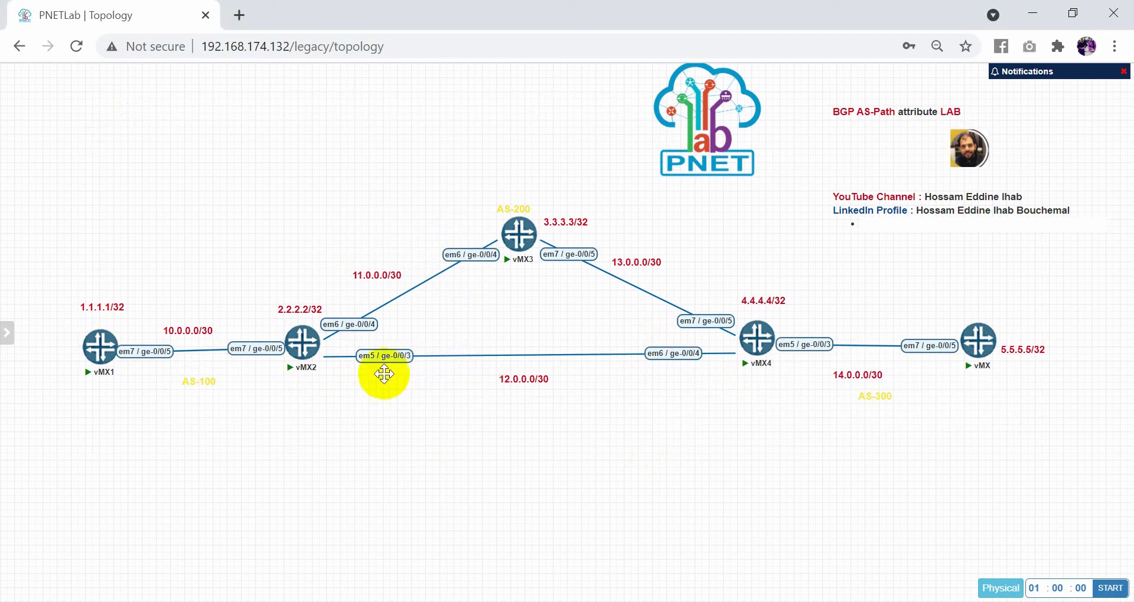
mouse_move(354, 323)
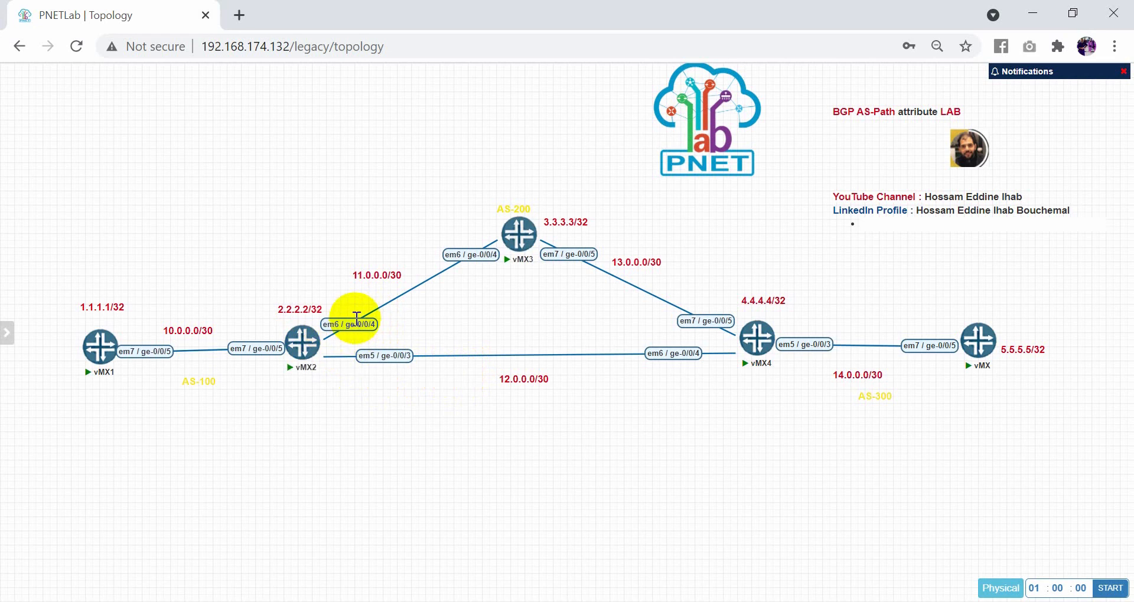
On vMX2, deactivate interfaces ge-0/0/4 and commit the change
double_click(519, 234)
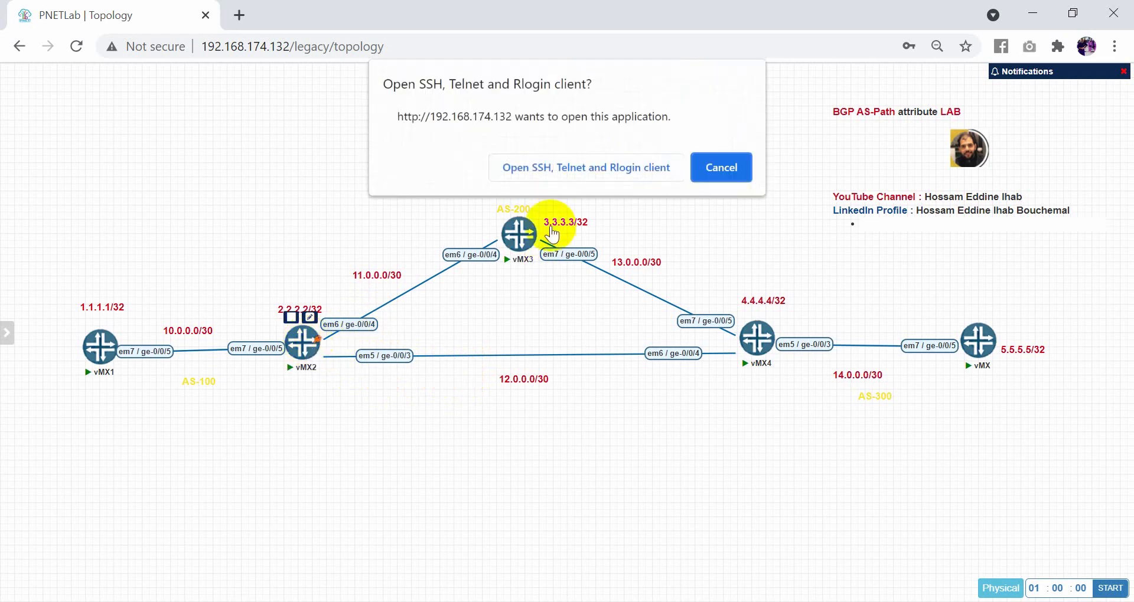
click(586, 166)
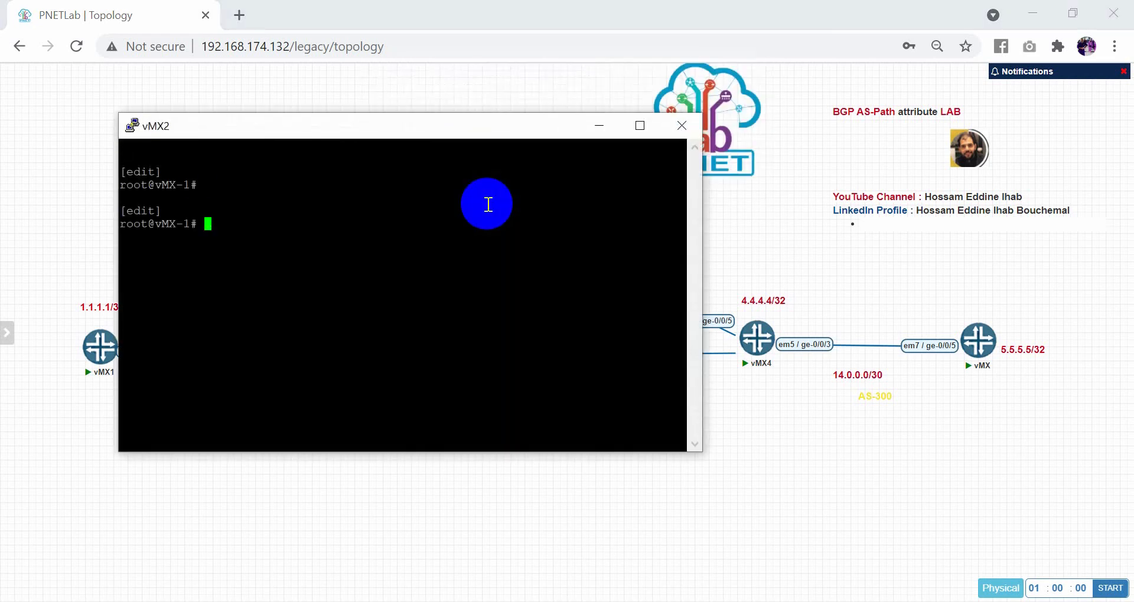
text(deactivate)
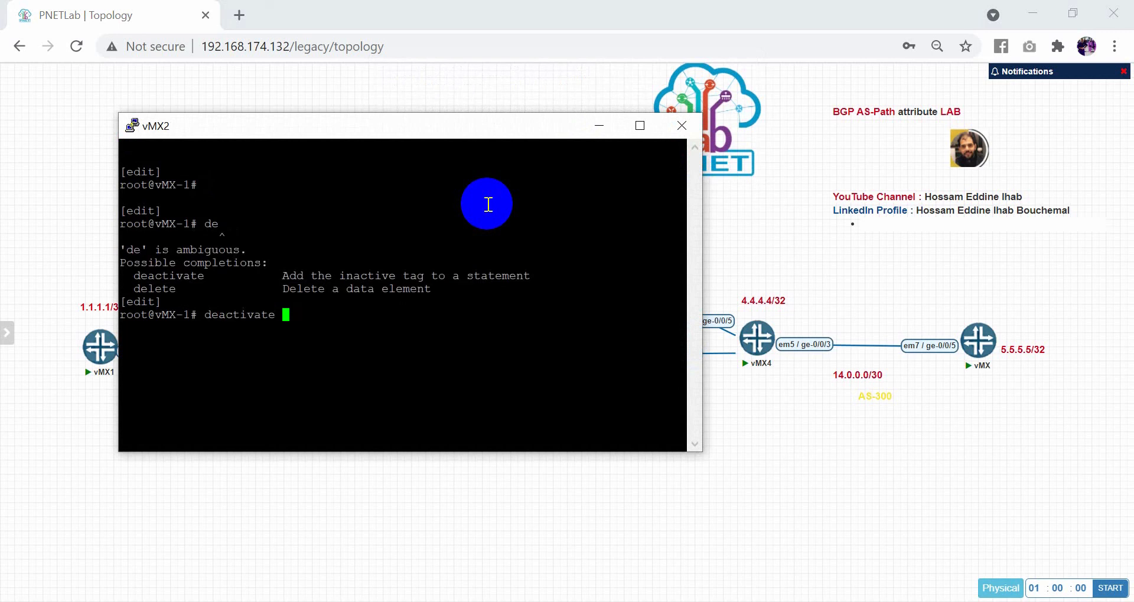
text(interfaces ge-0)
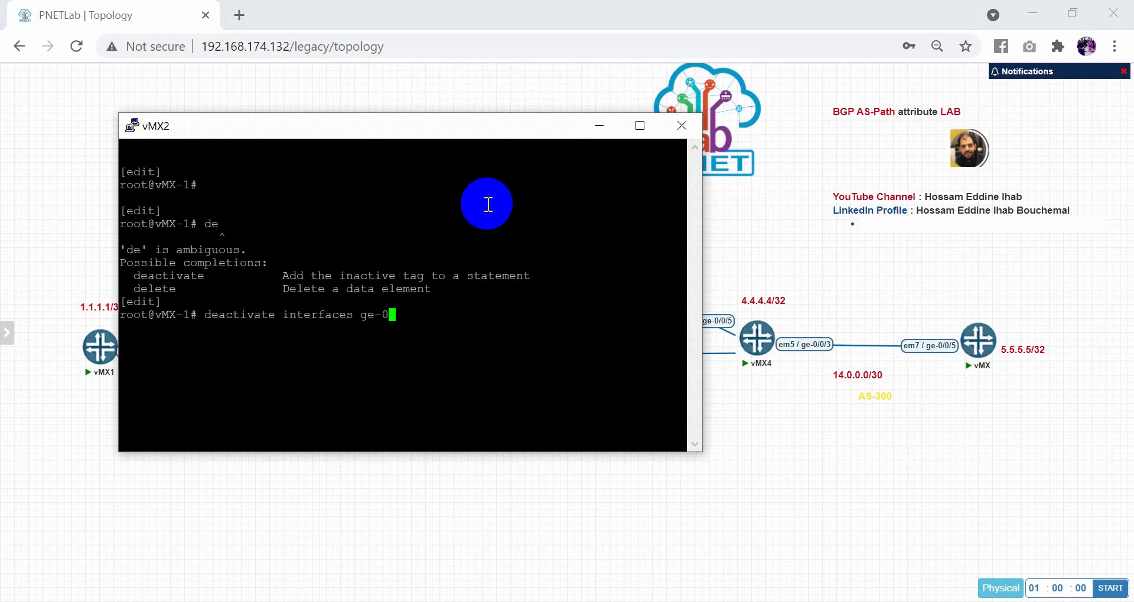
click(680, 125)
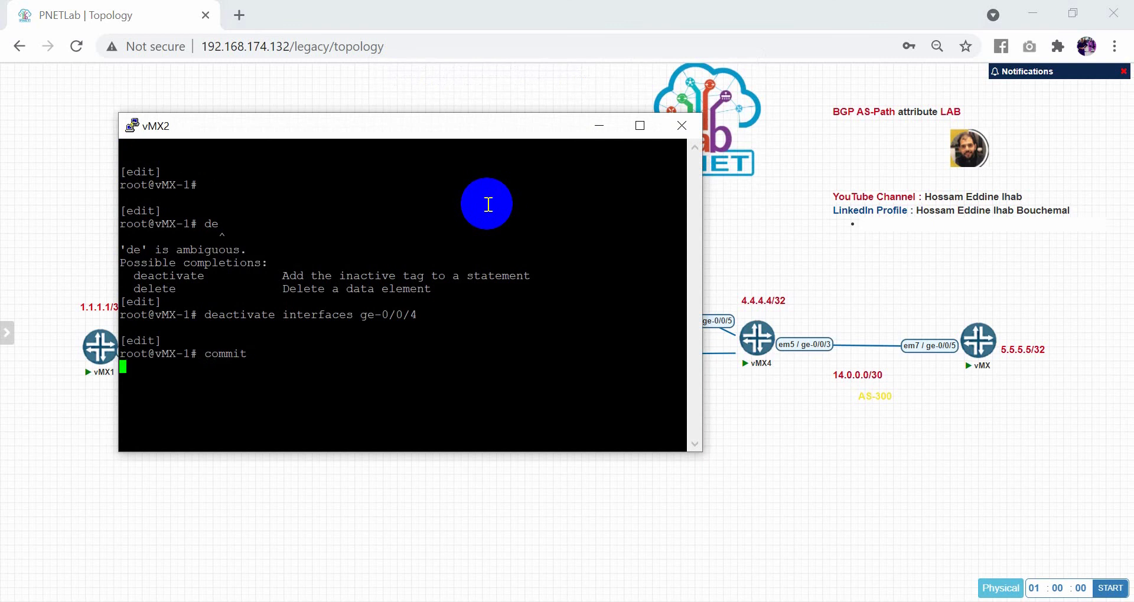
click(680, 125)
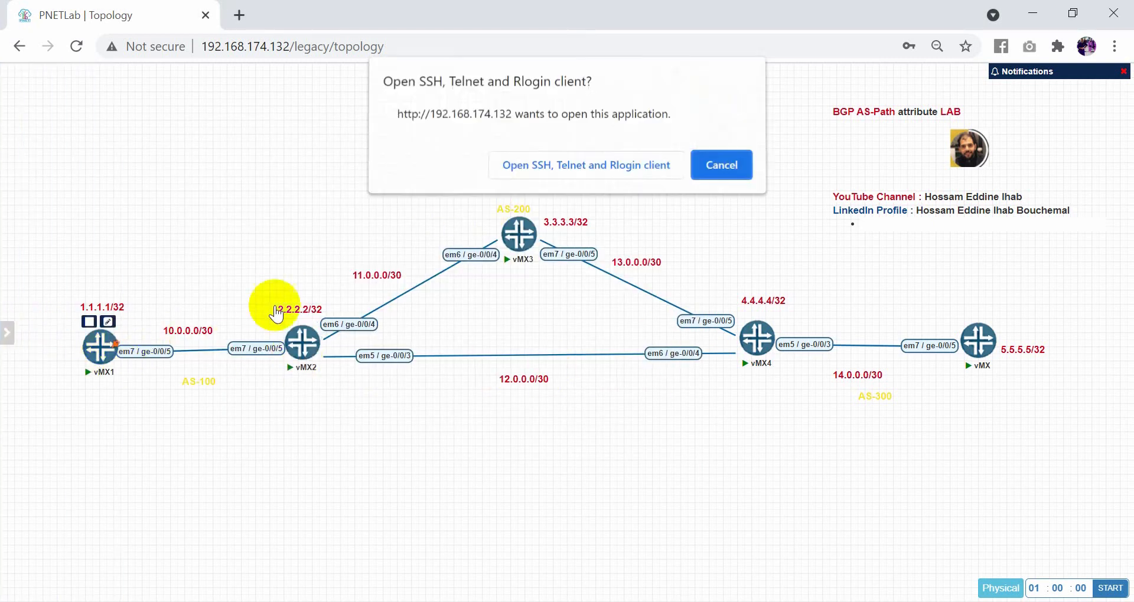
click(586, 165)
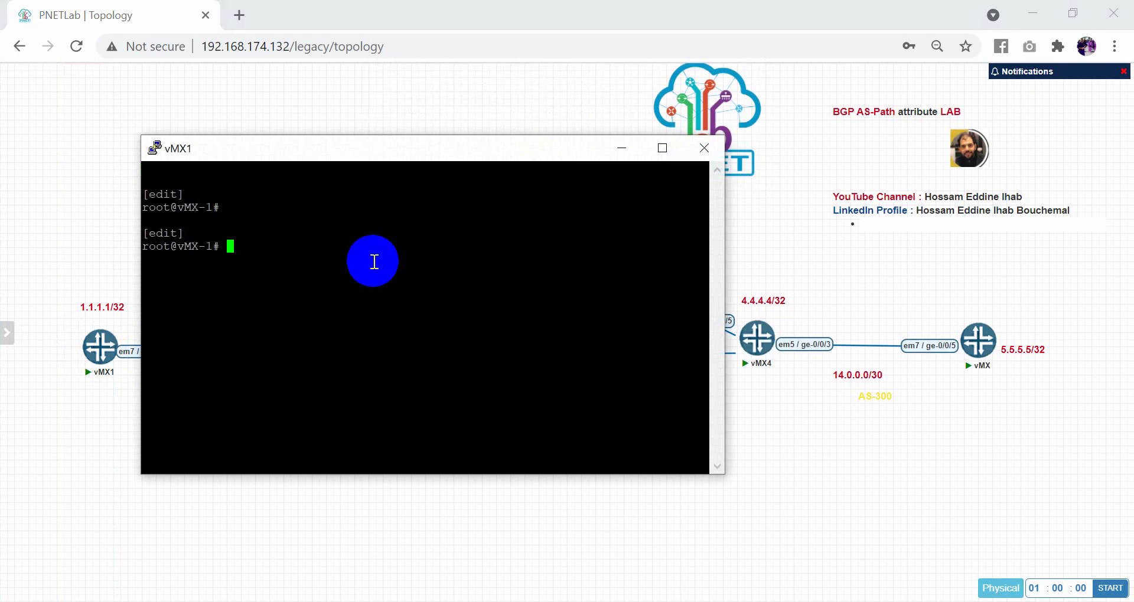
text(set)
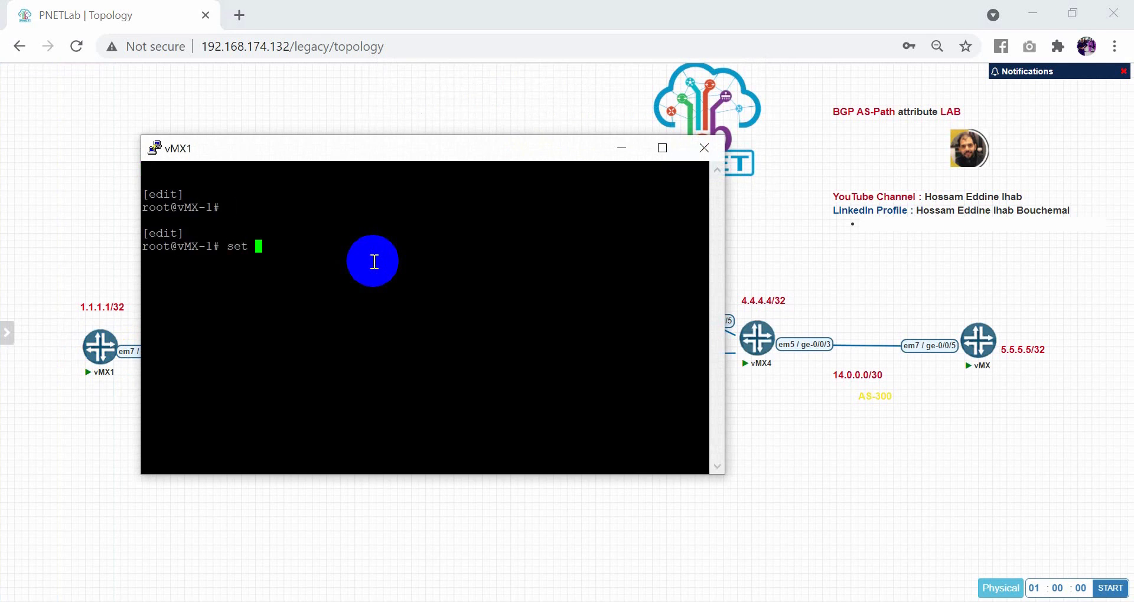
text(run show route 5.5.5.5.)
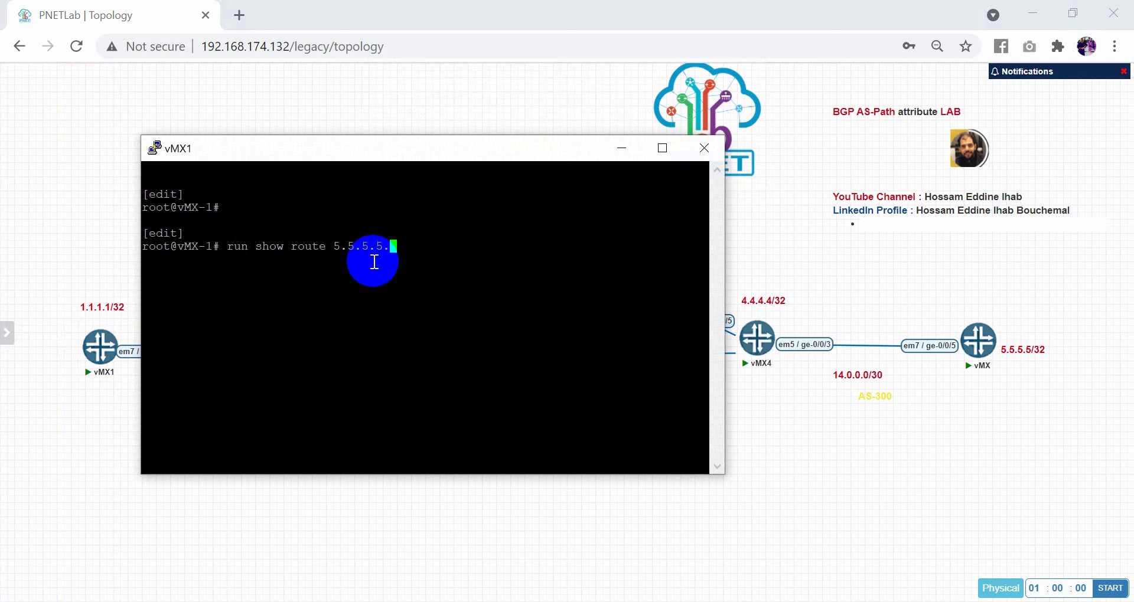
key(Return)
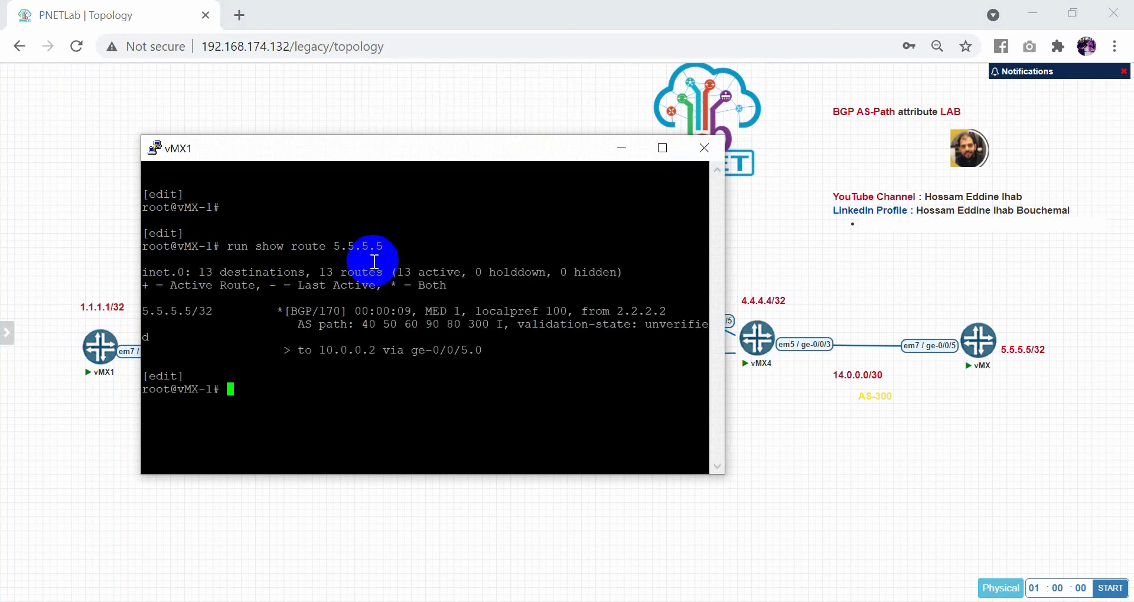
mouse_move(367, 326)
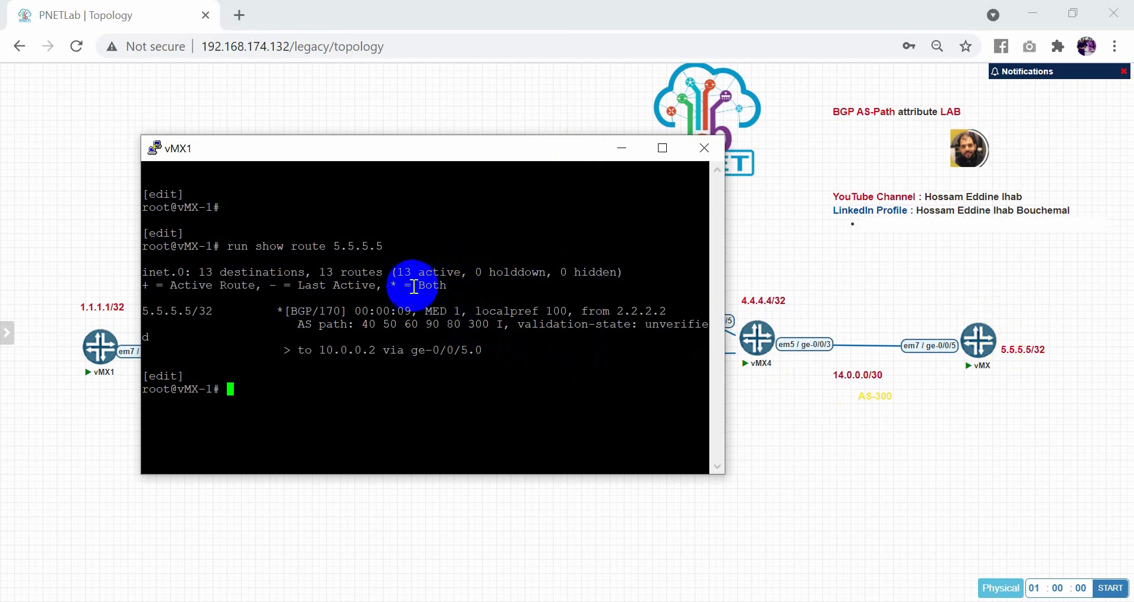
Close the vMX1 console and reposition the topology canvas
click(703, 149)
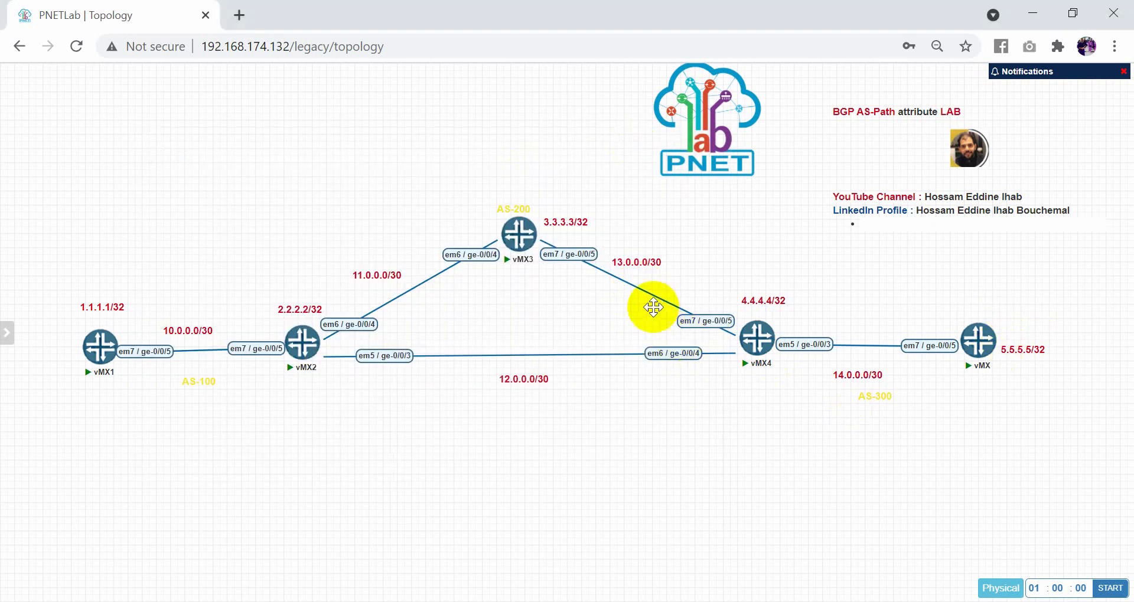
drag(653, 307, 493, 391)
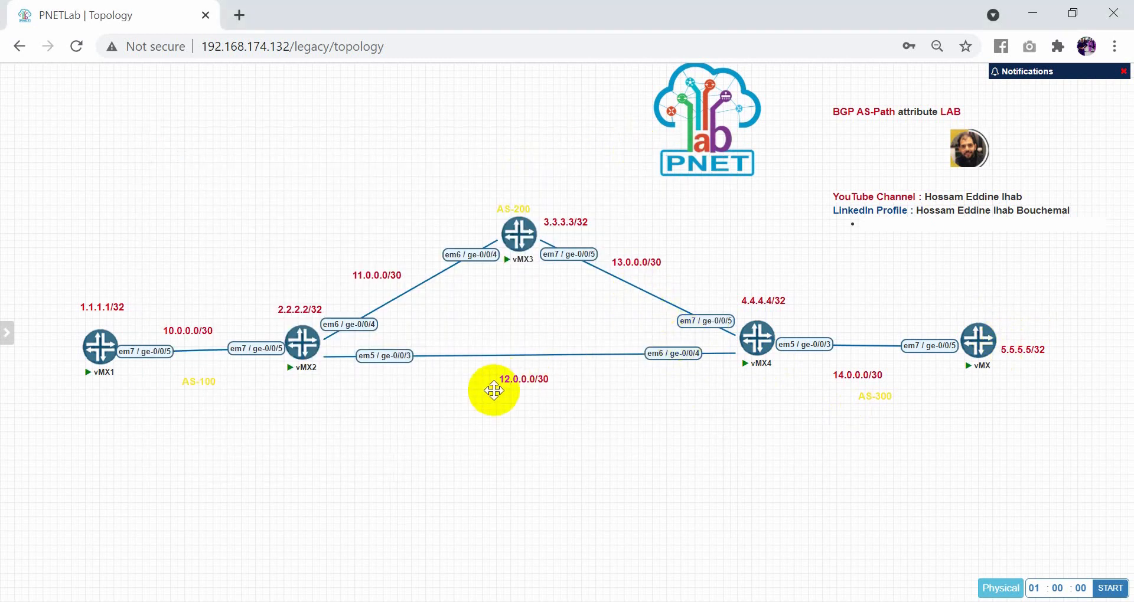